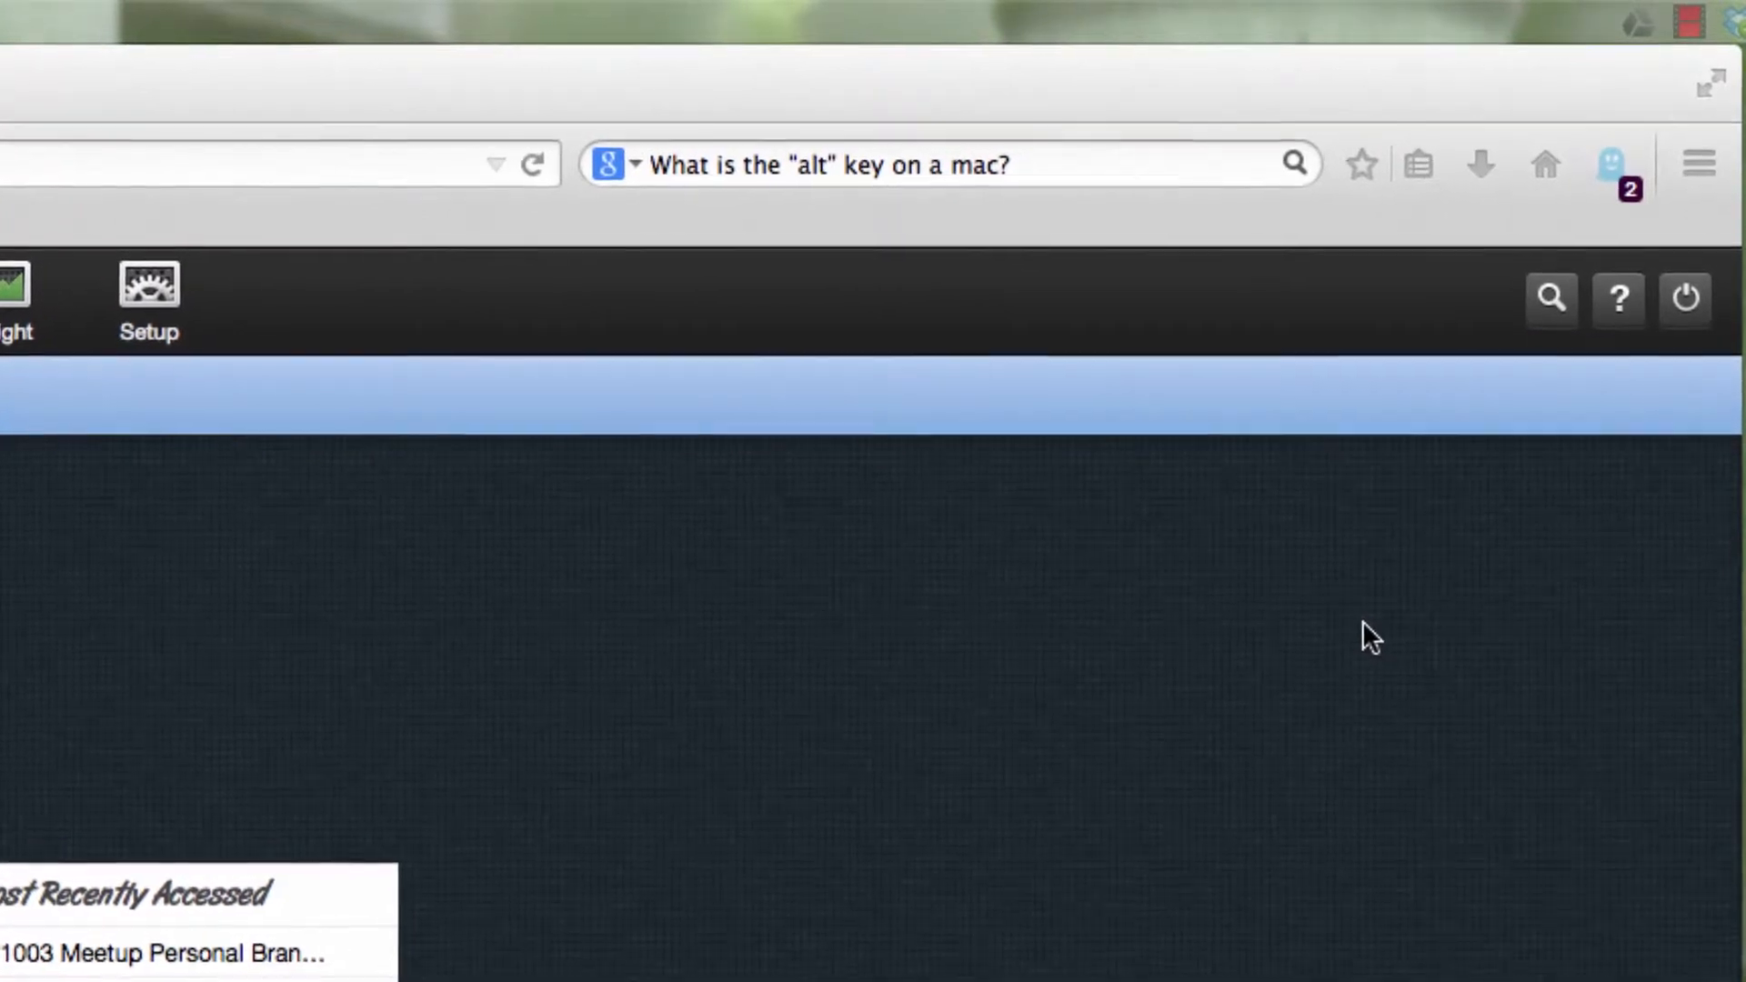
mouse_move(589, 805)
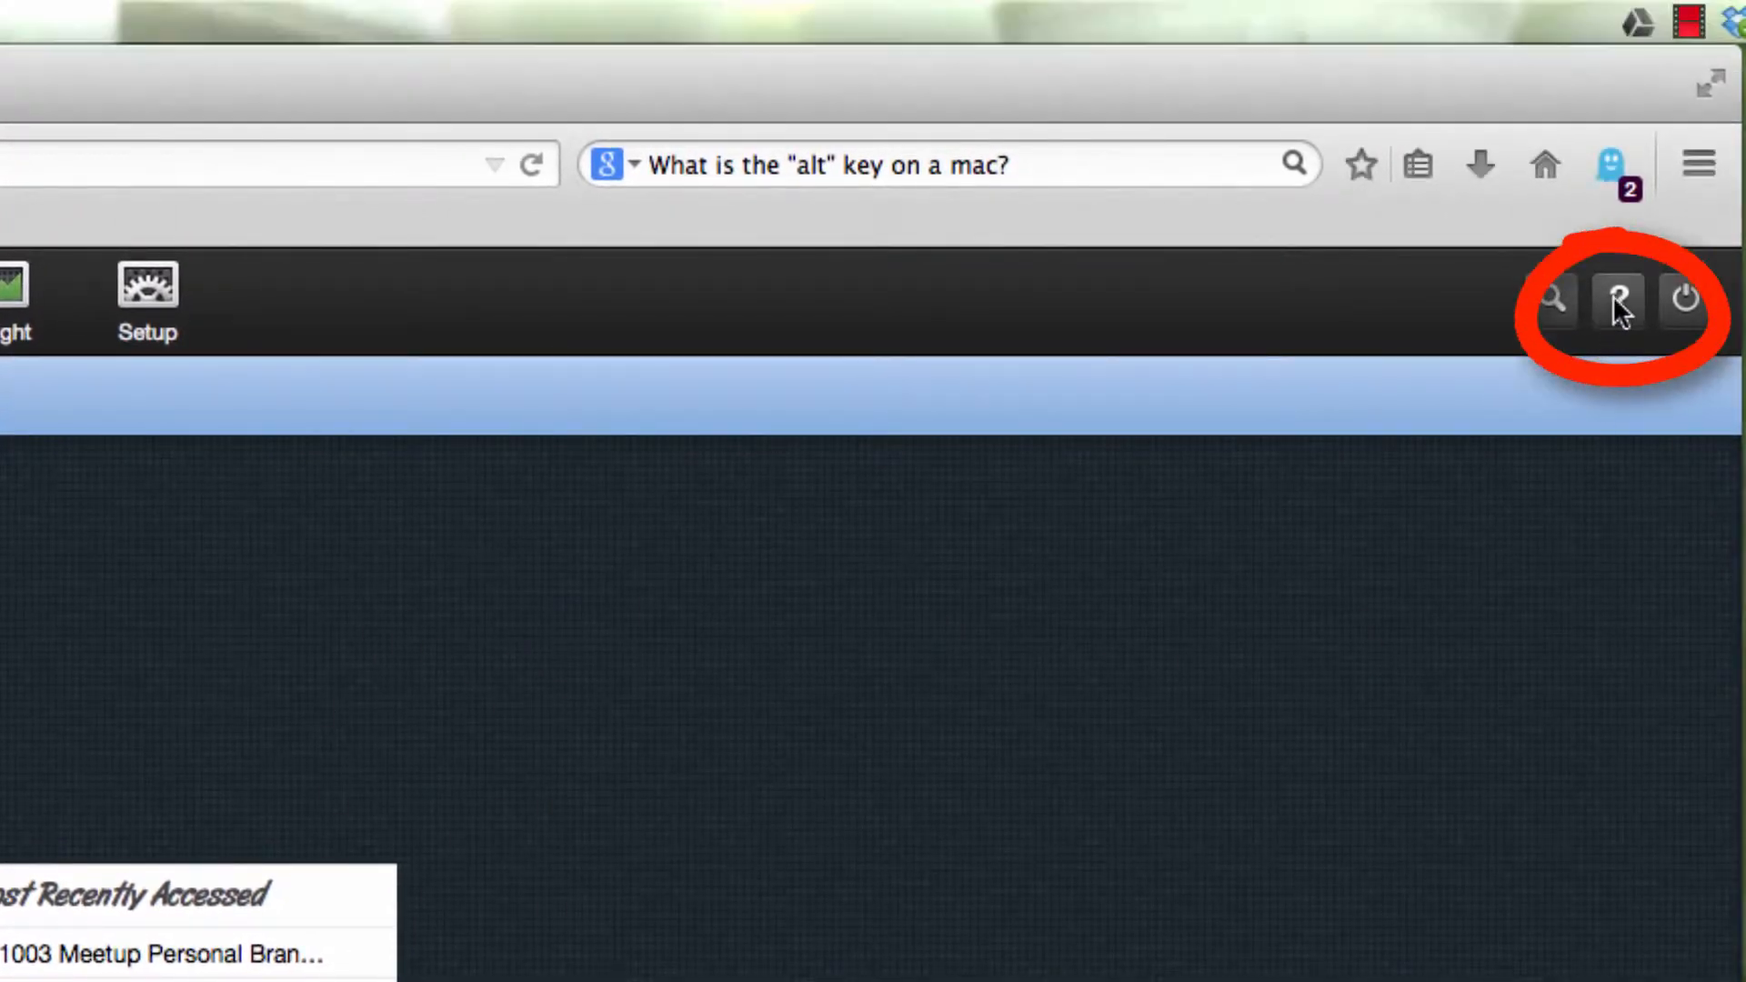
Go to the Contact Status page in Customer Central via the Help menu.
left_click(1617, 298)
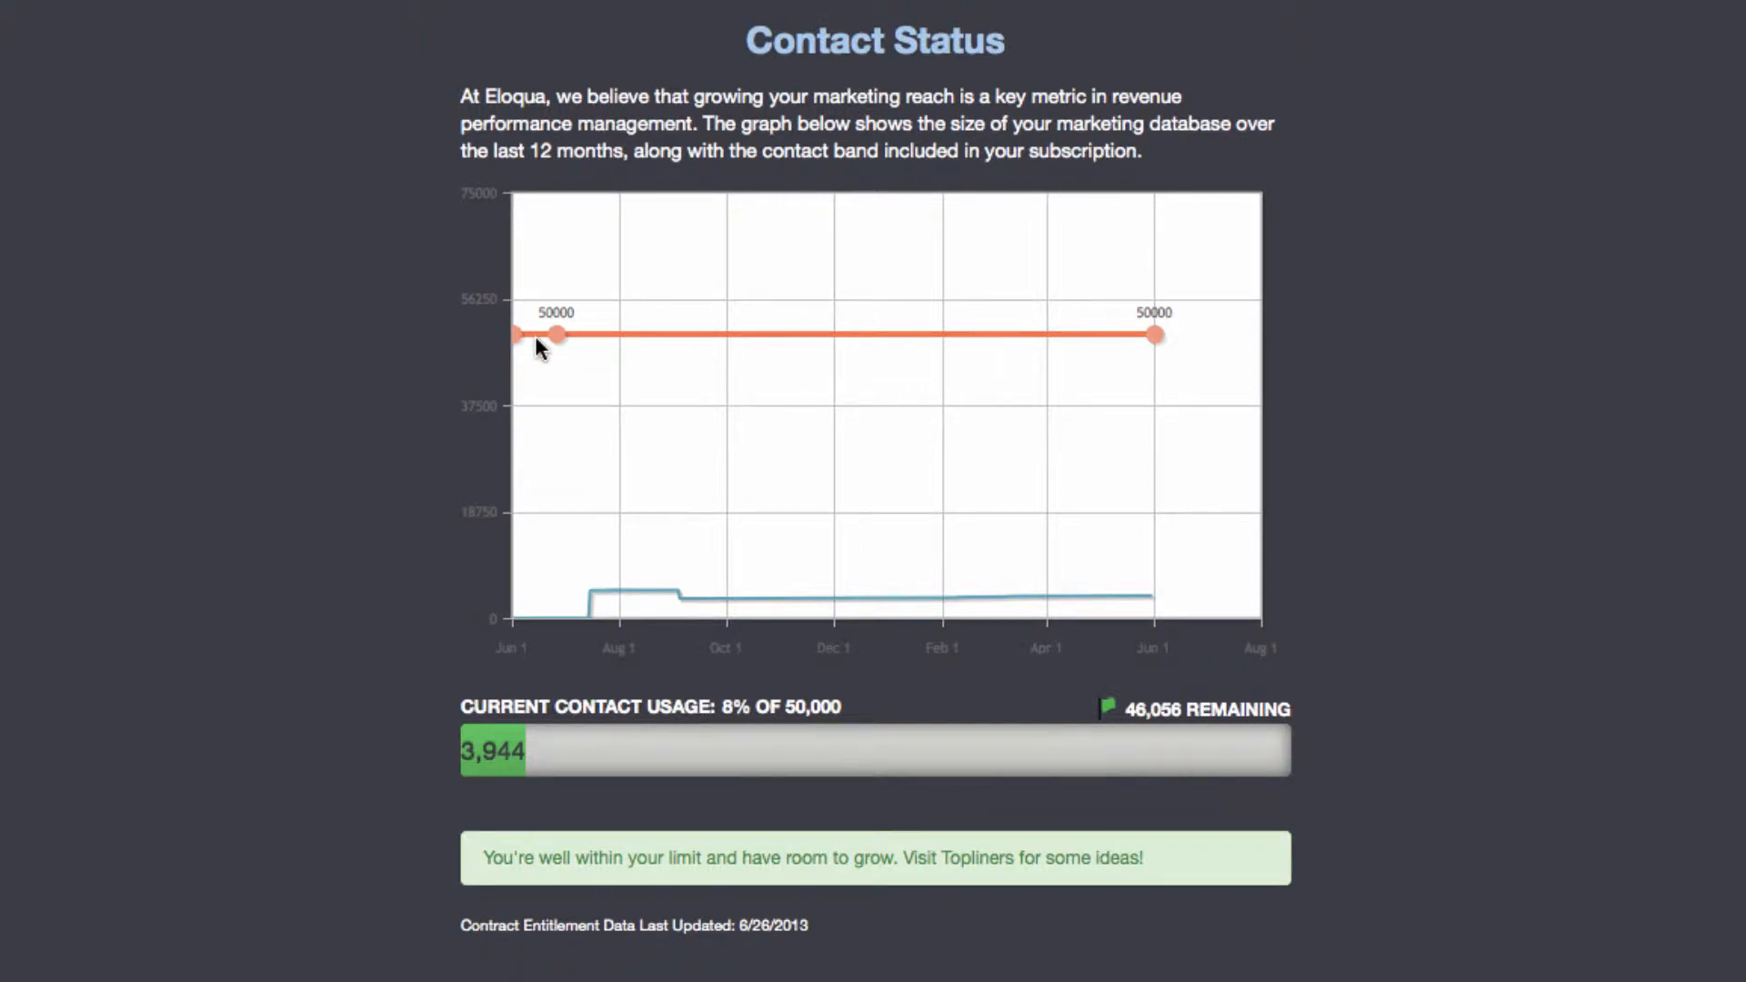
mouse_move(577, 349)
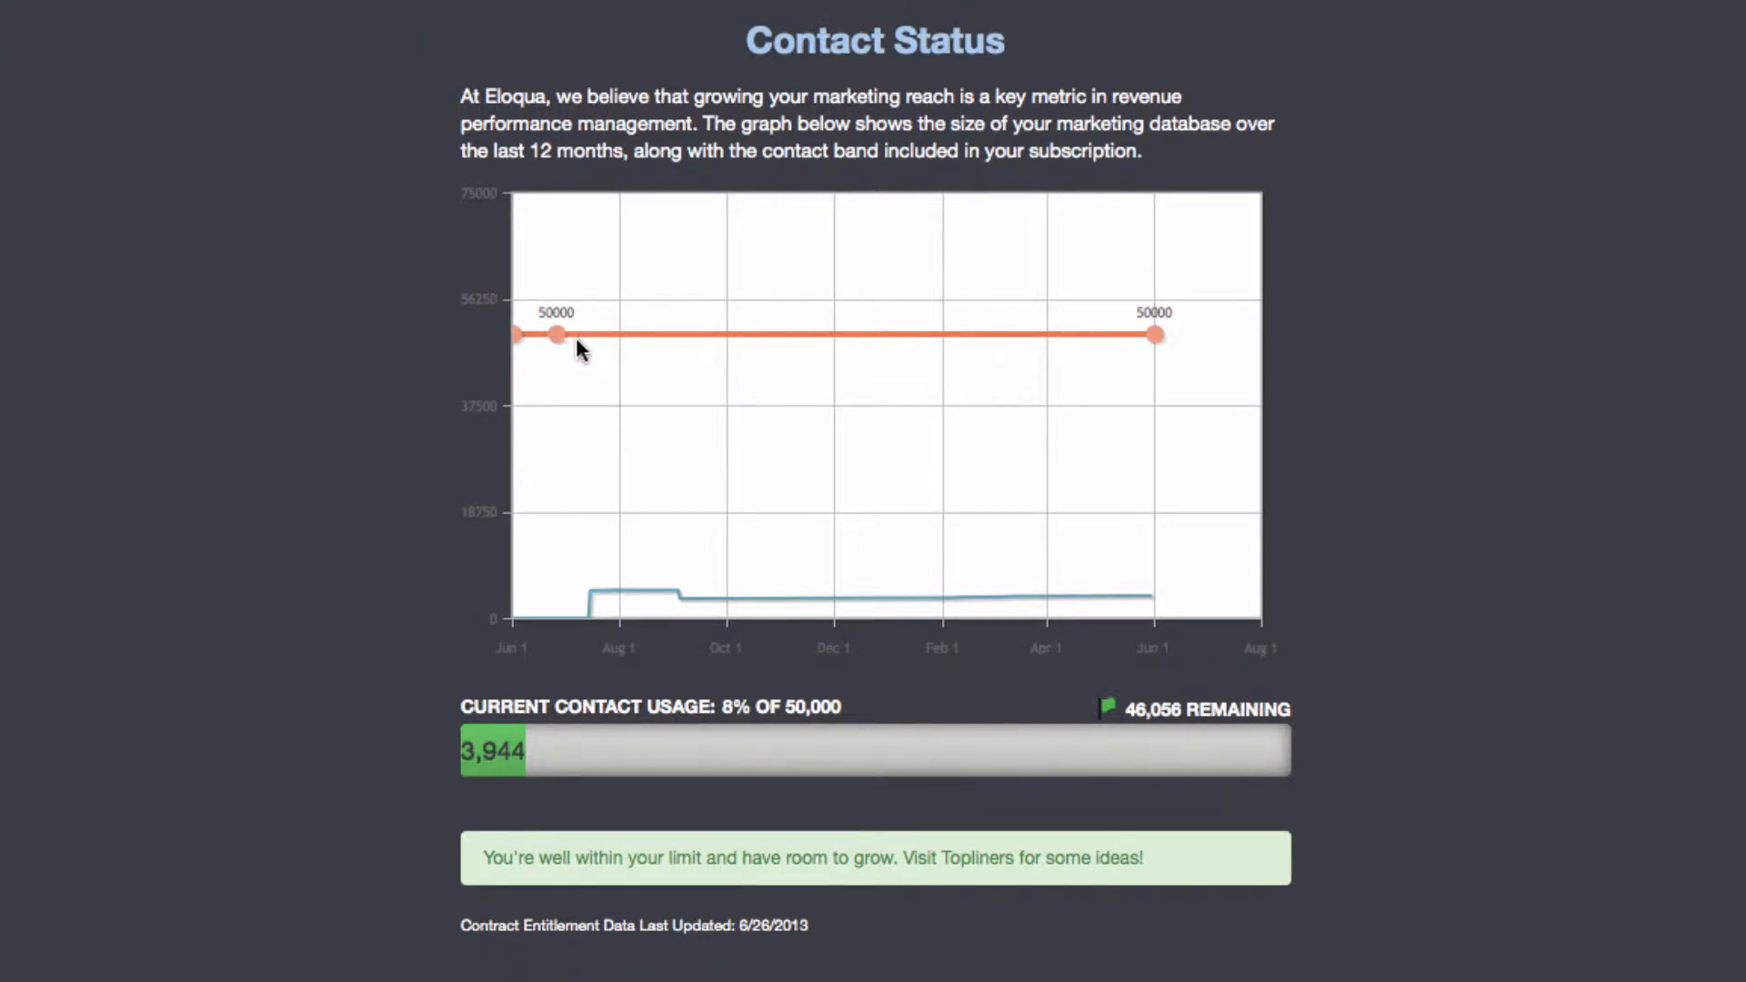
mouse_move(955, 355)
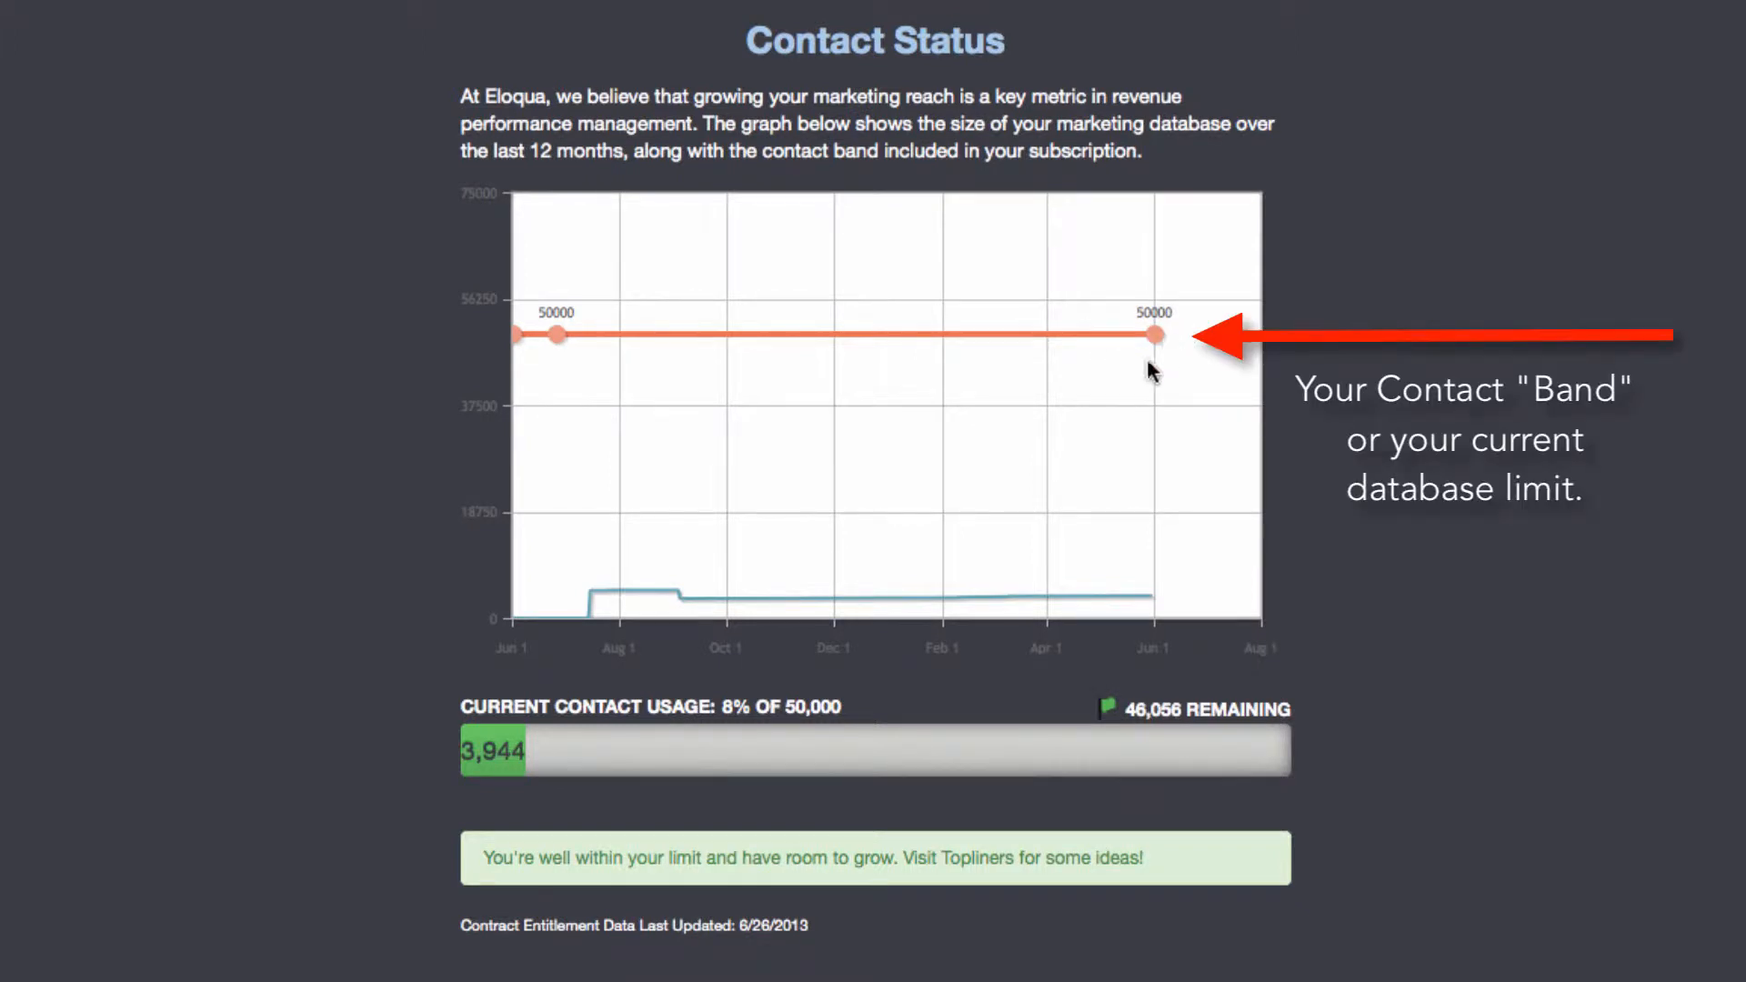
mouse_move(686, 613)
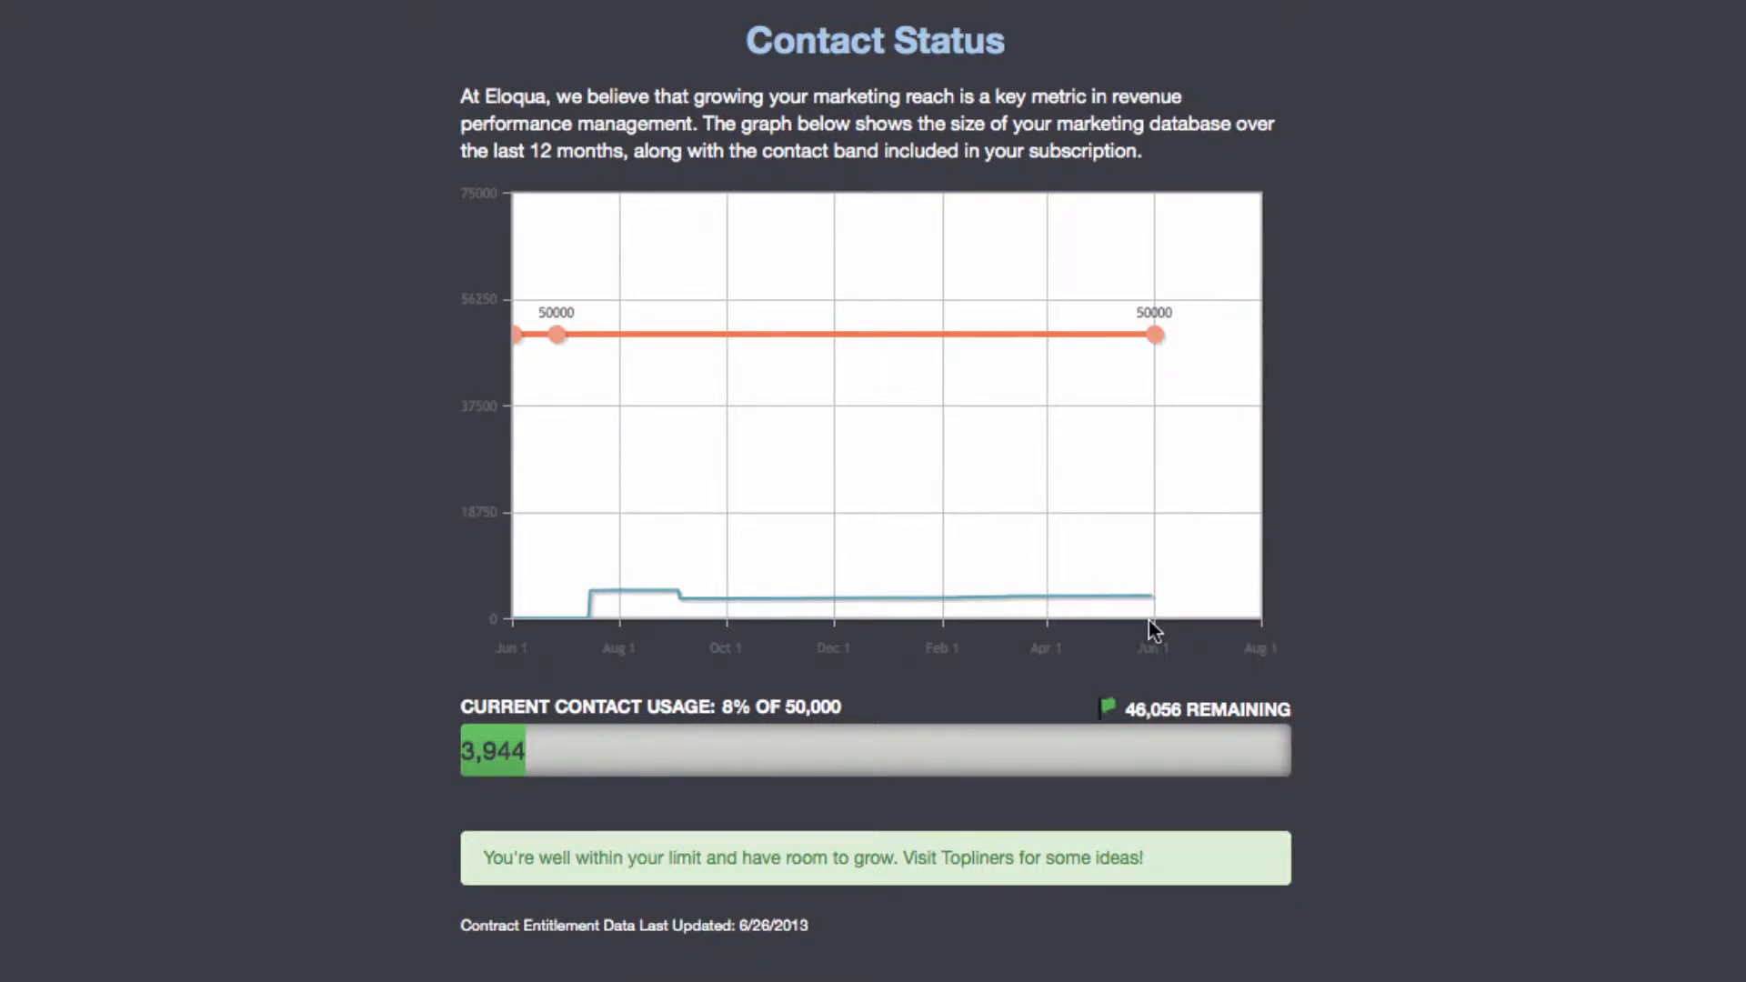
mouse_move(827, 454)
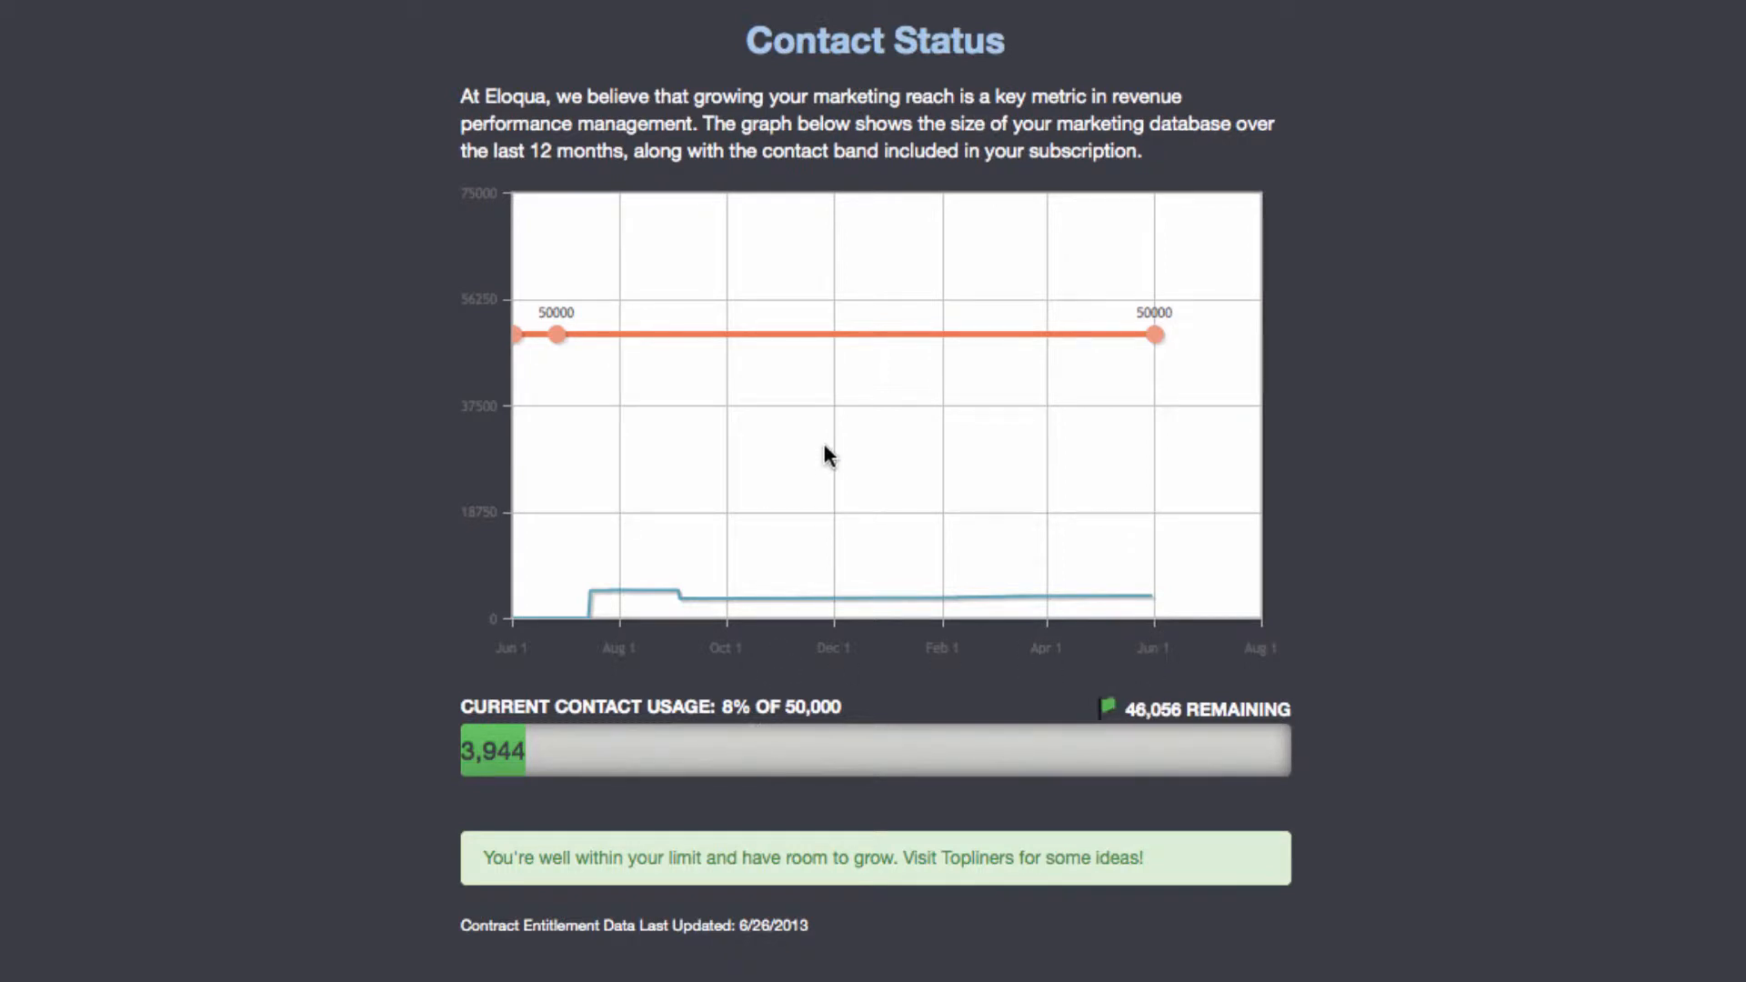
mouse_move(905, 731)
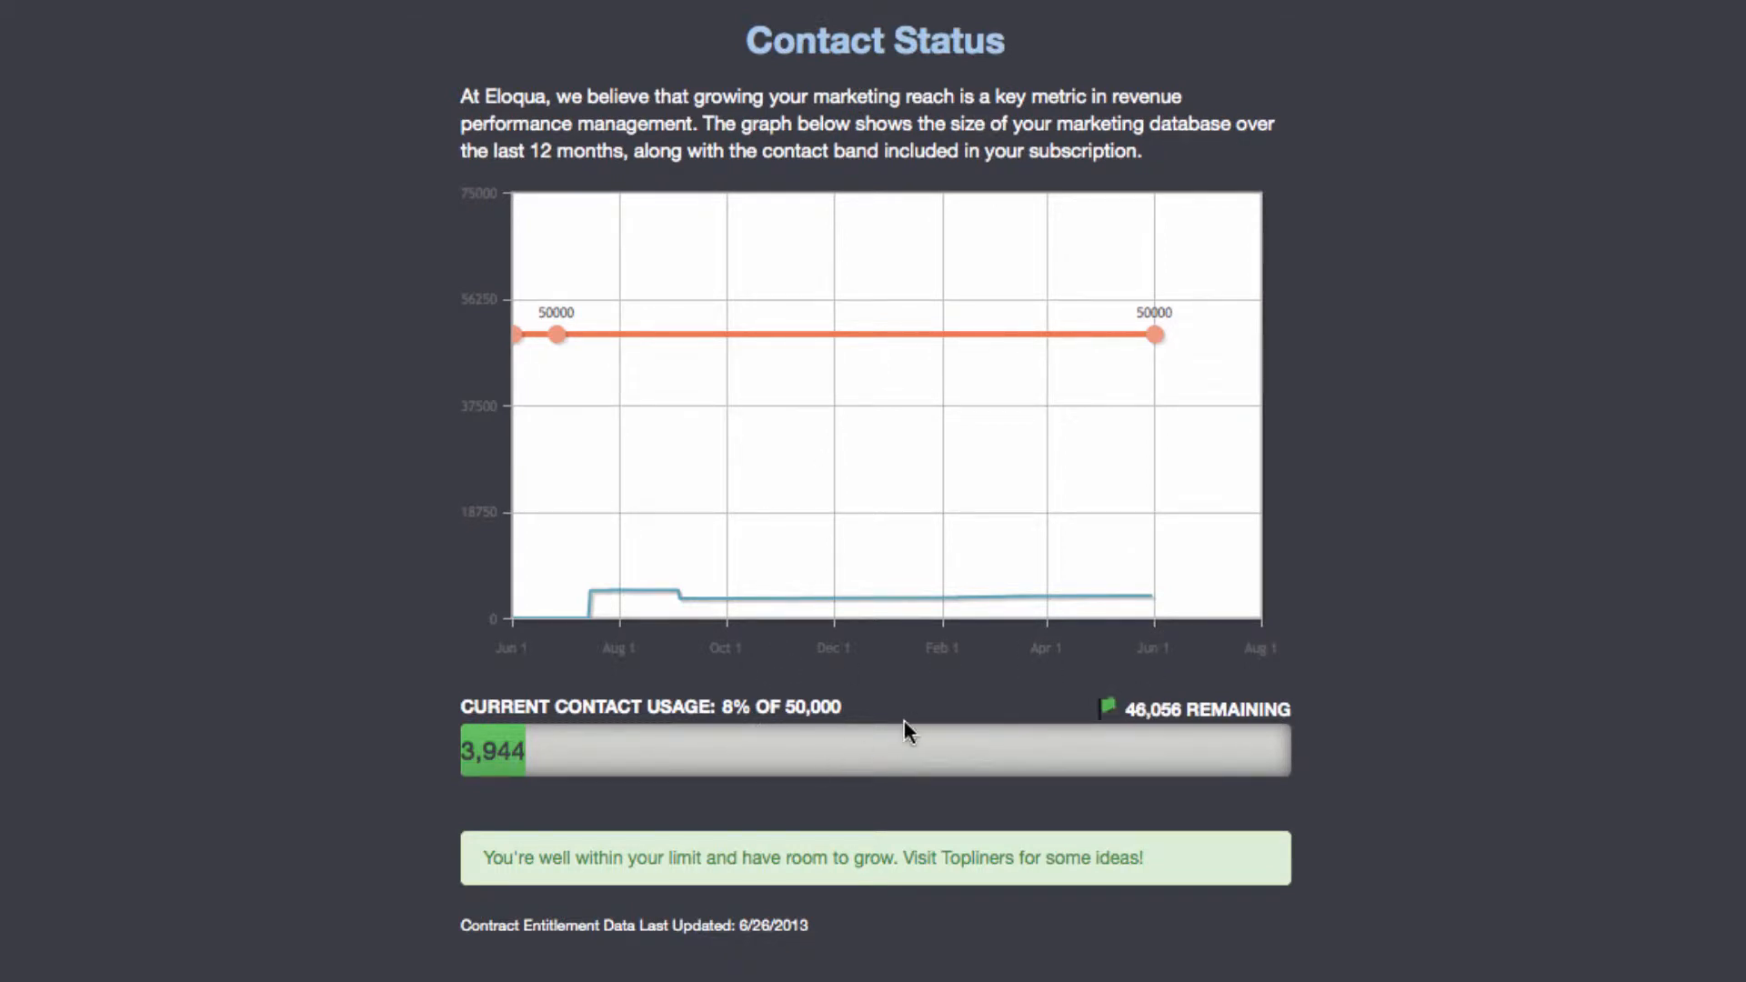
mouse_move(735, 704)
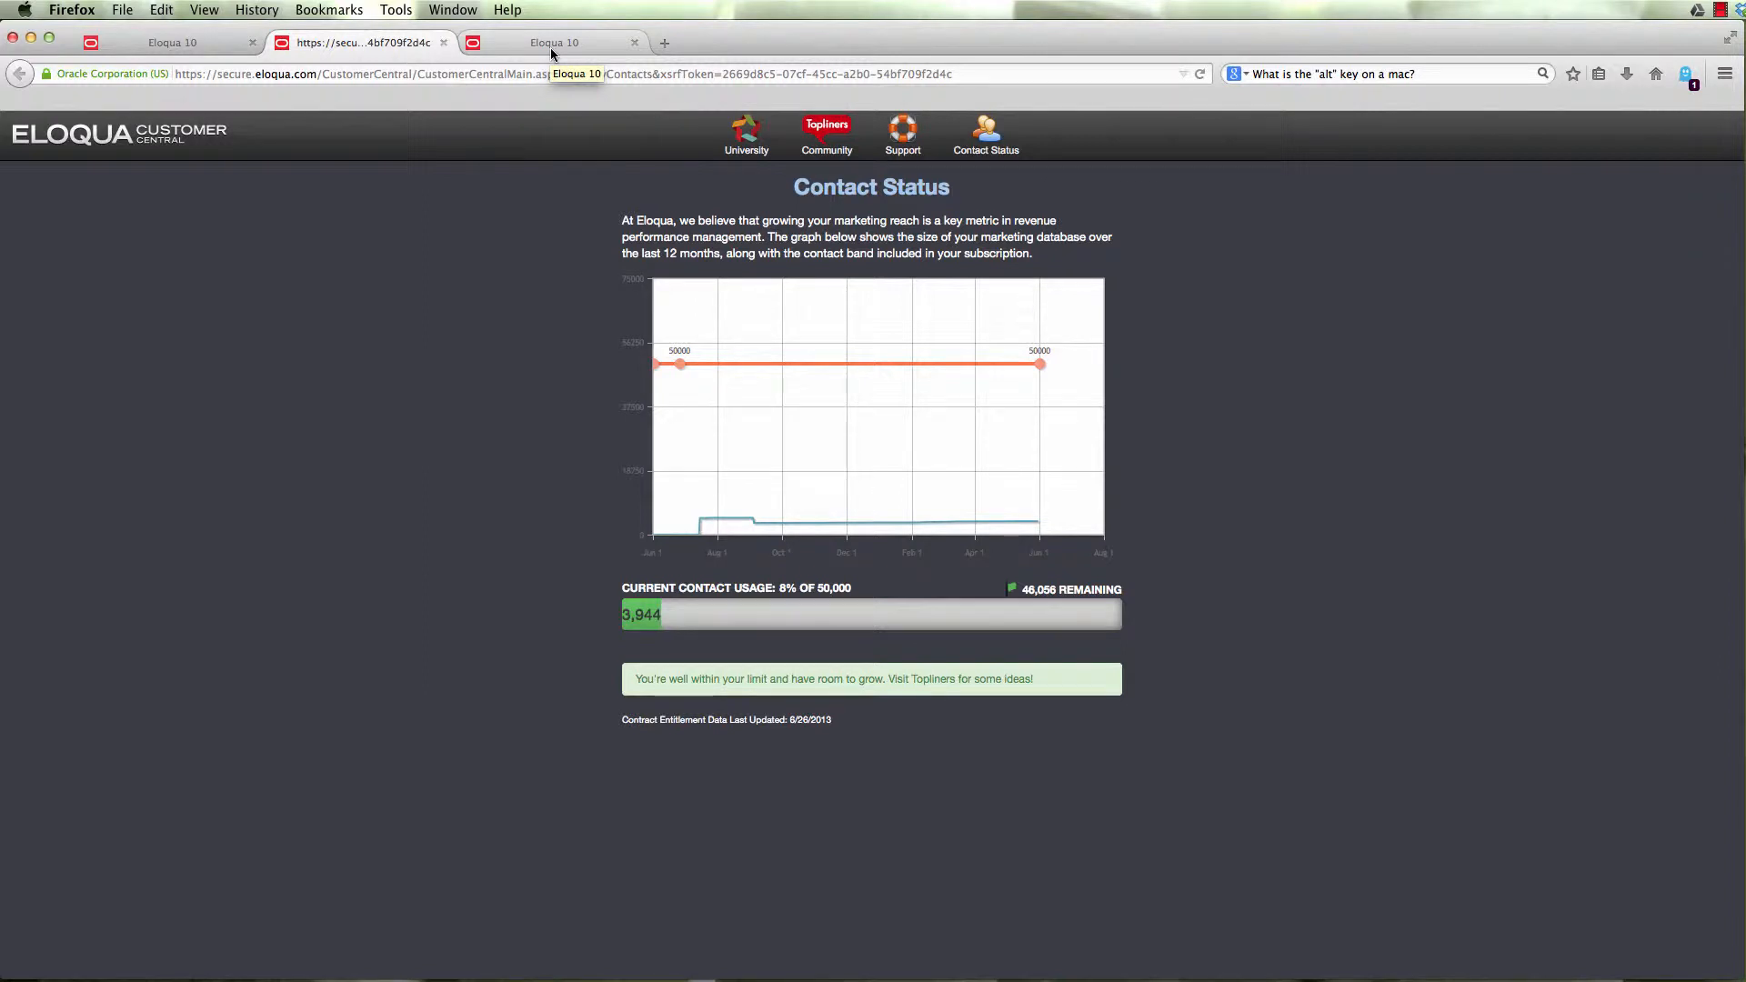
Switch to the Eloqua 10 segment, filter criteria by 'hard' and confirm the 'as of now' setting.
left_click(552, 42)
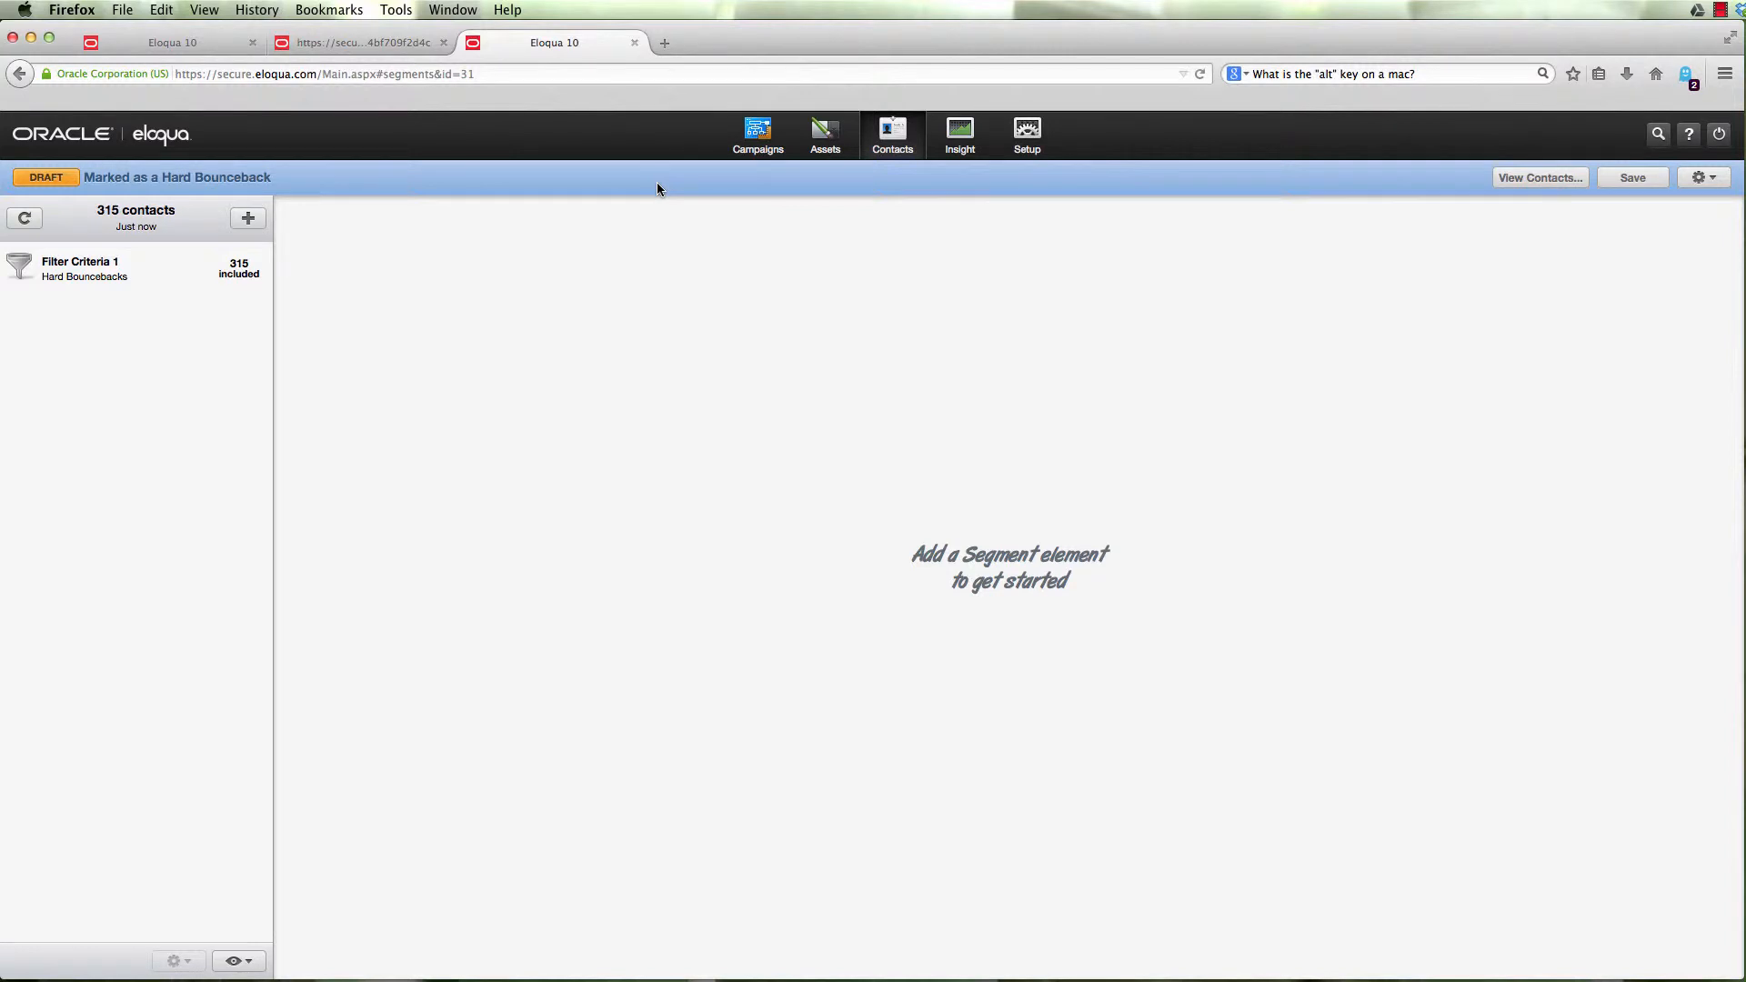
mouse_move(180, 242)
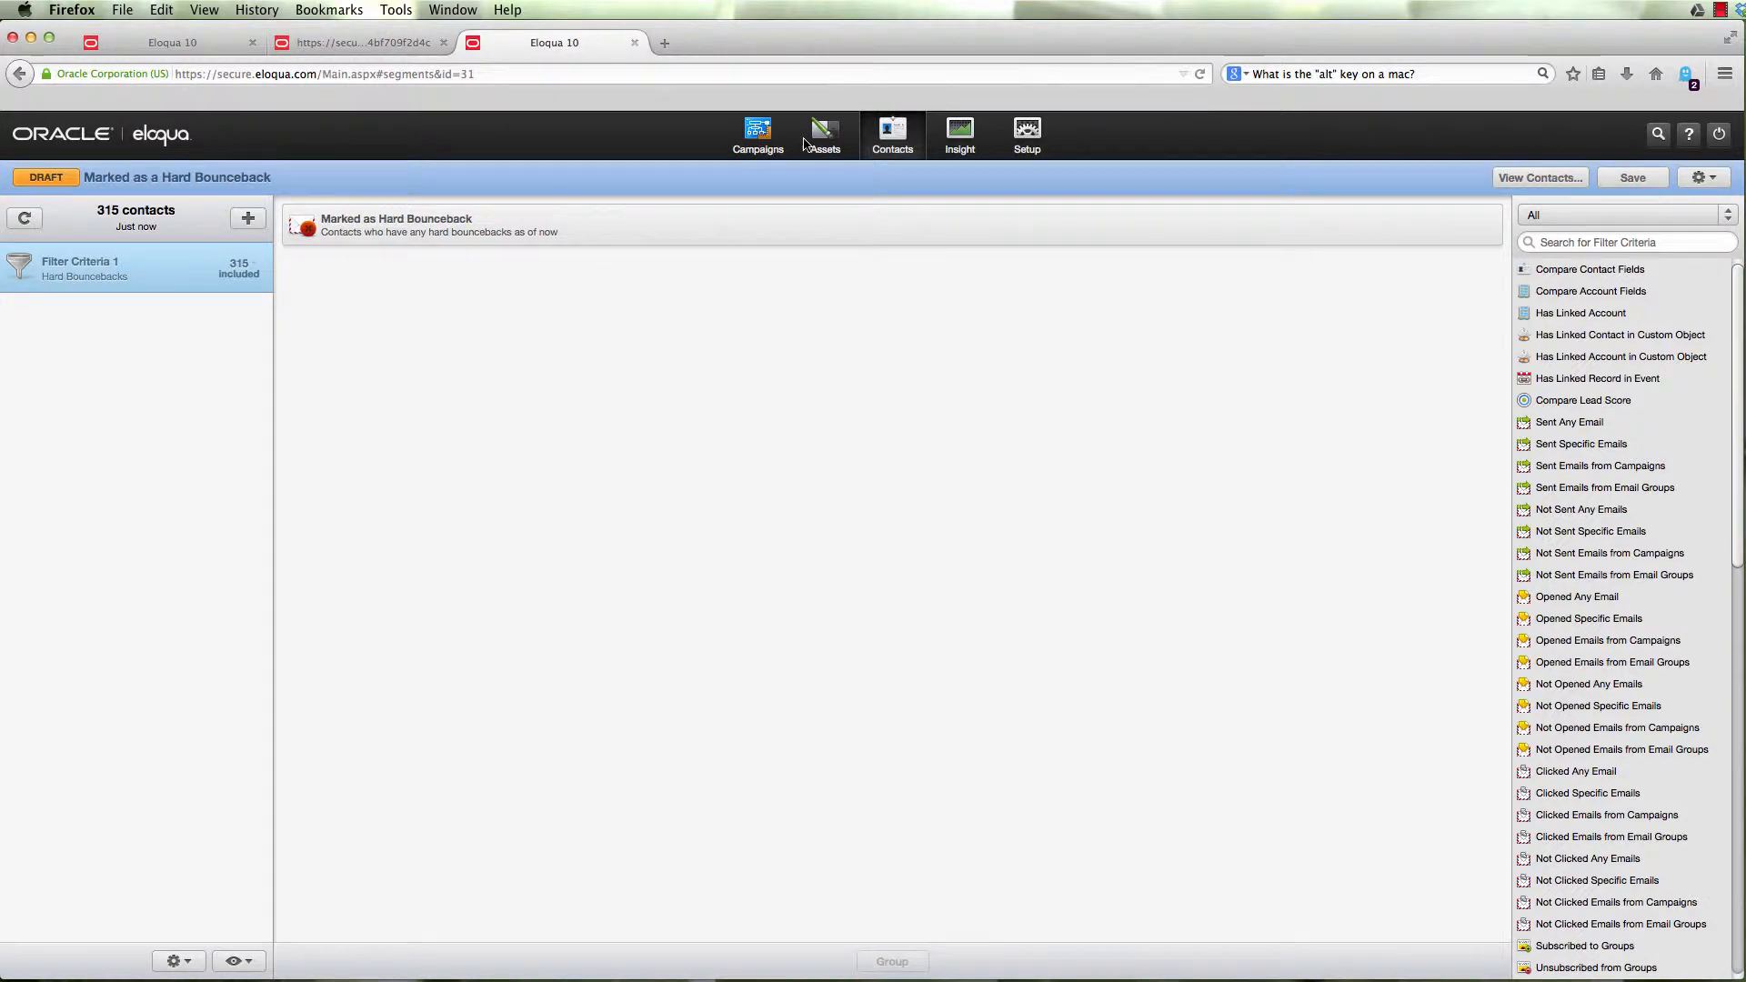
mouse_move(880, 176)
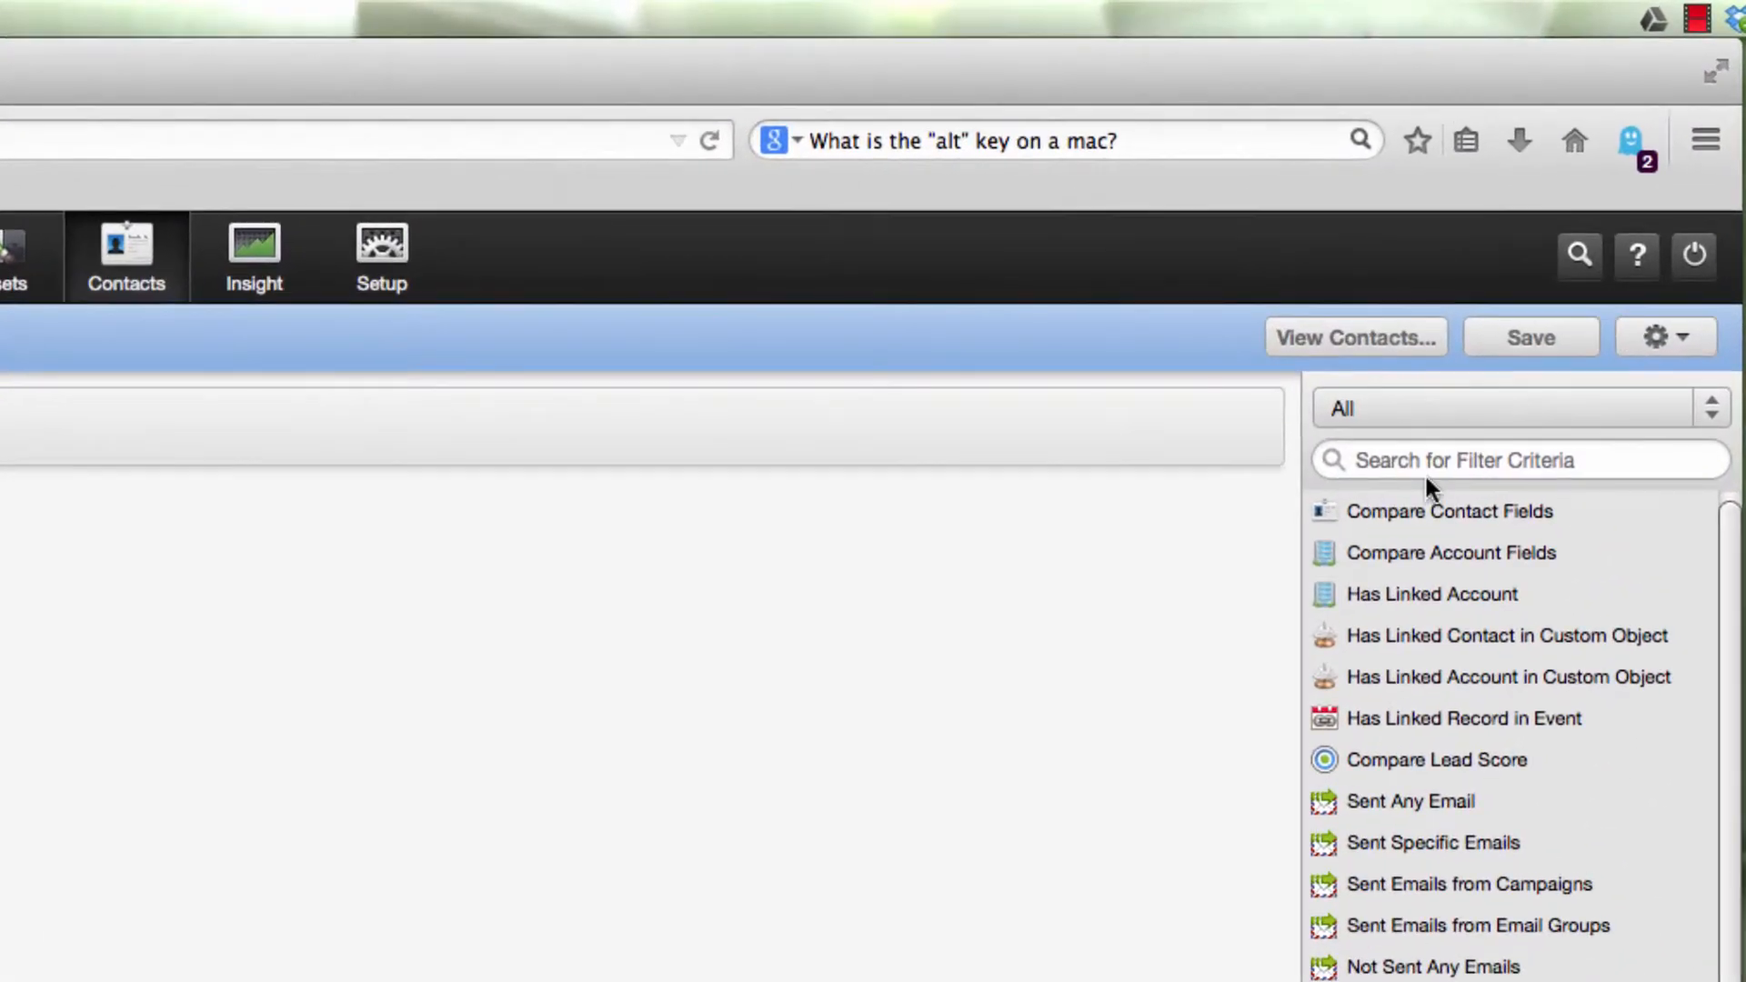
type("hard")
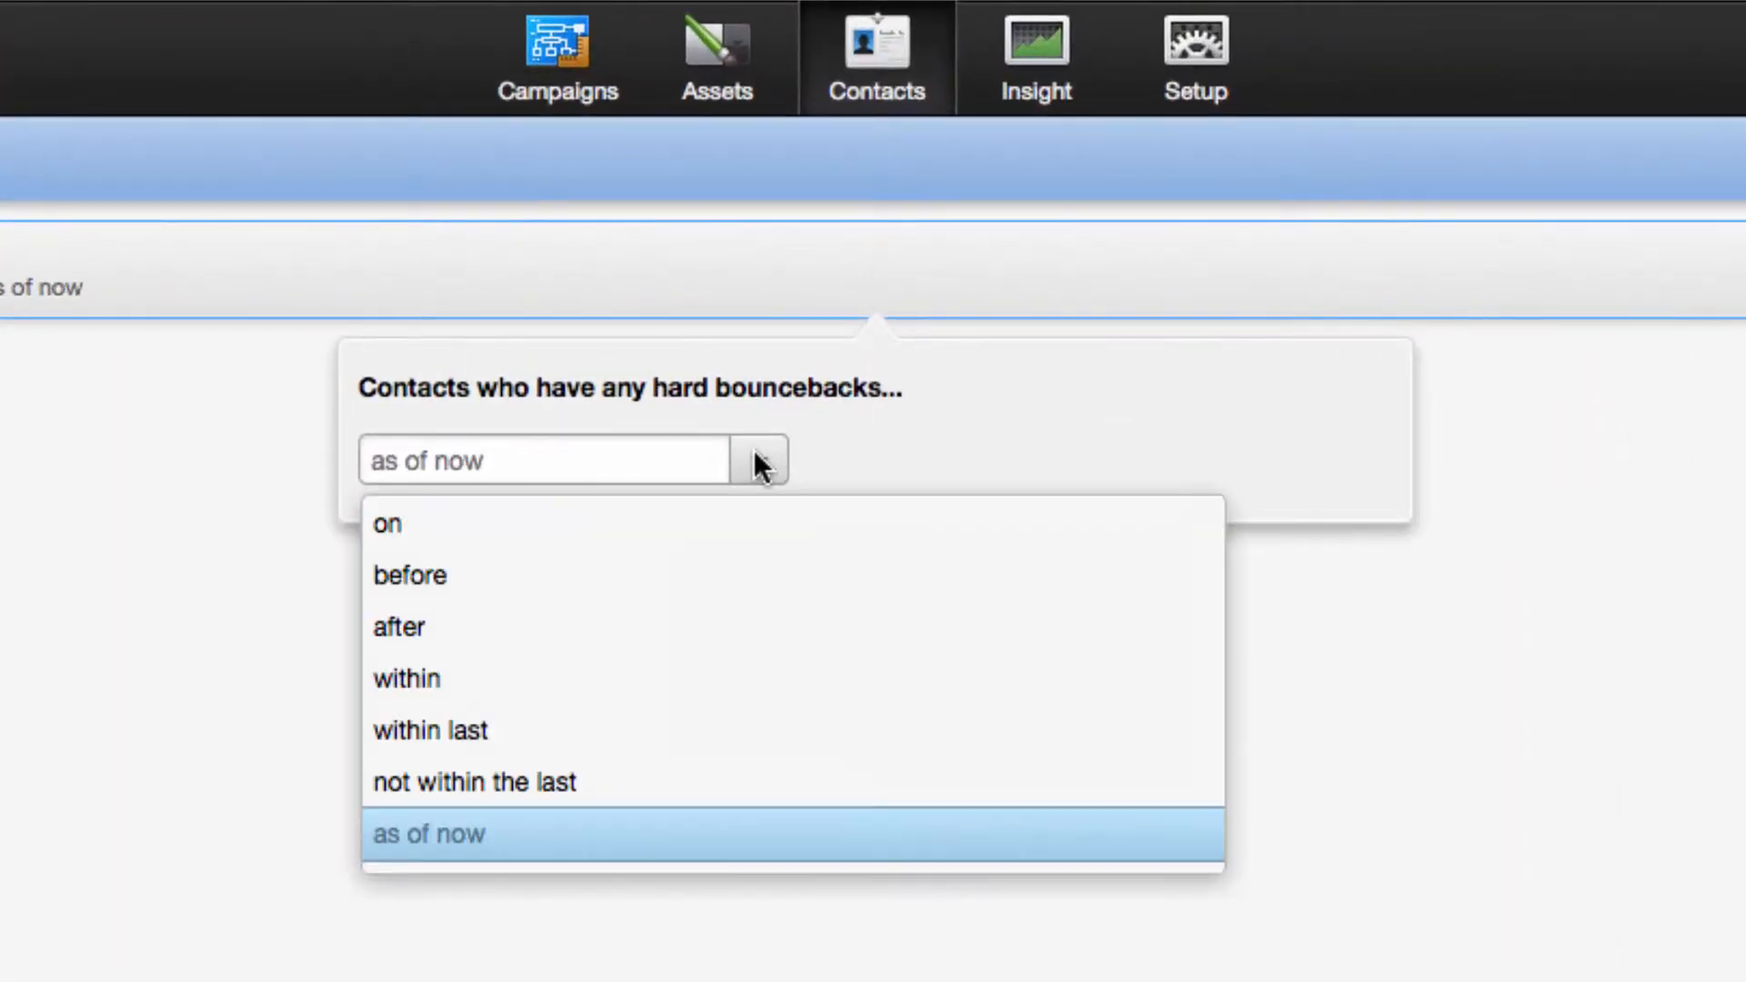
left_click(426, 833)
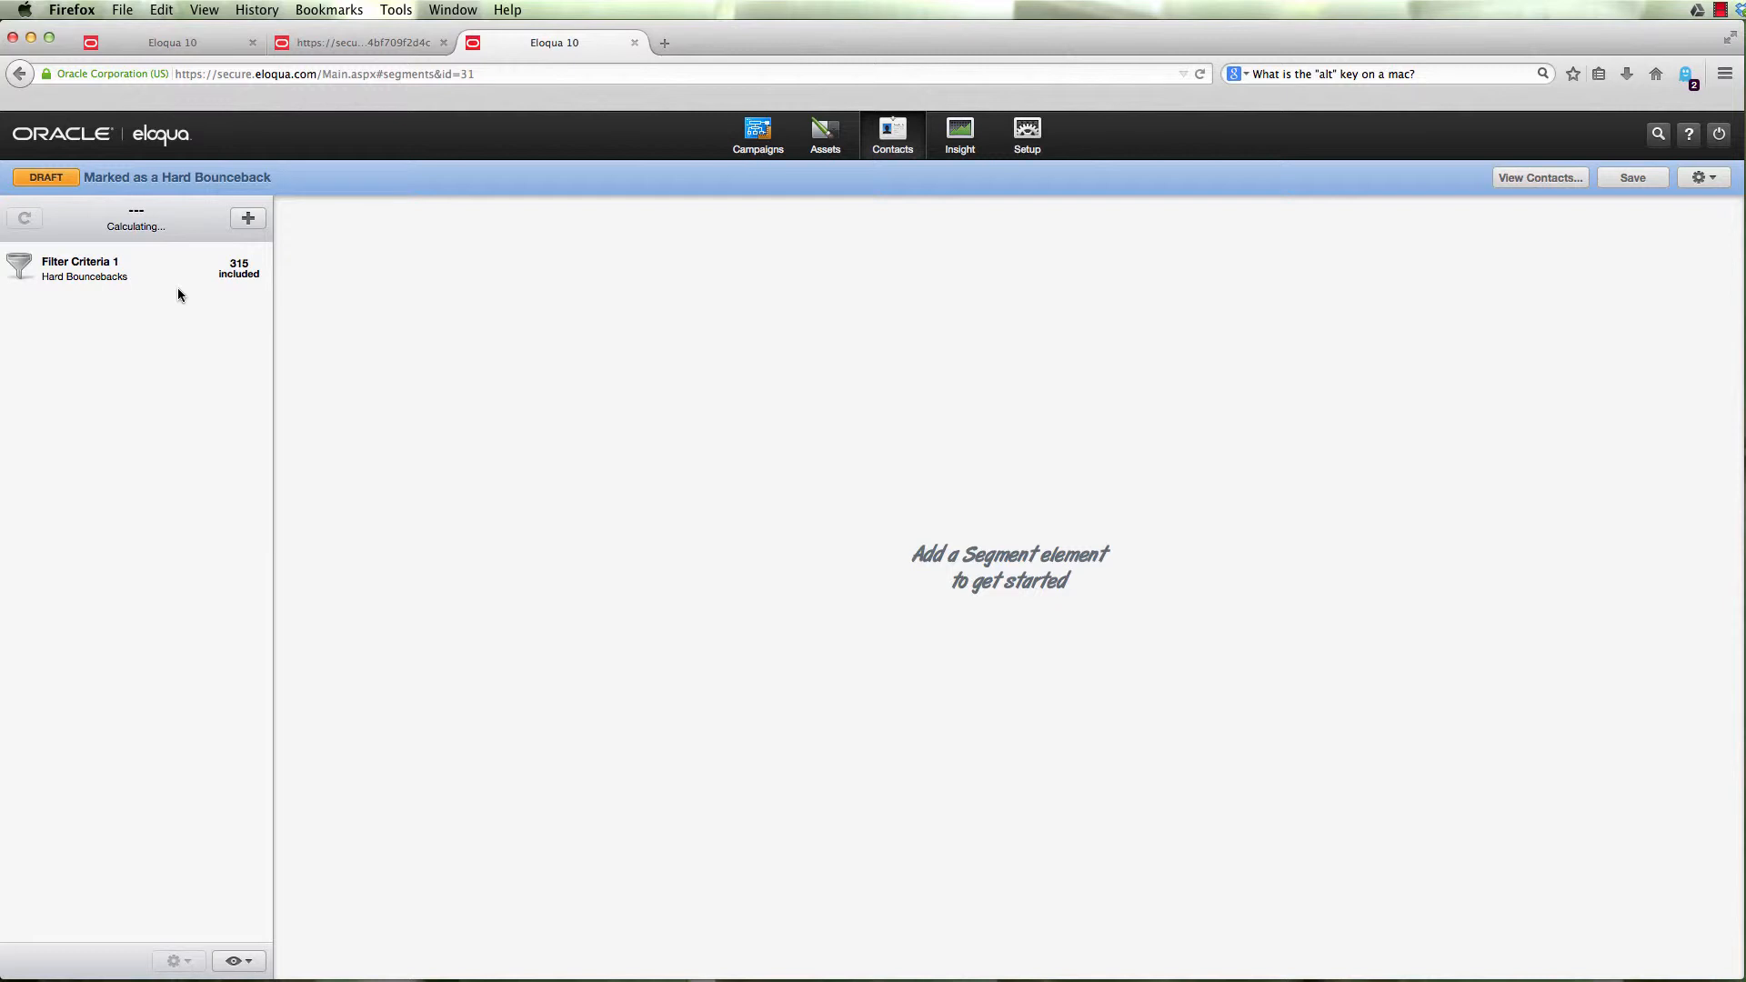
Show Filter Criteria 1 with its Marked as Hard Bounceback condition.
left_click(133, 267)
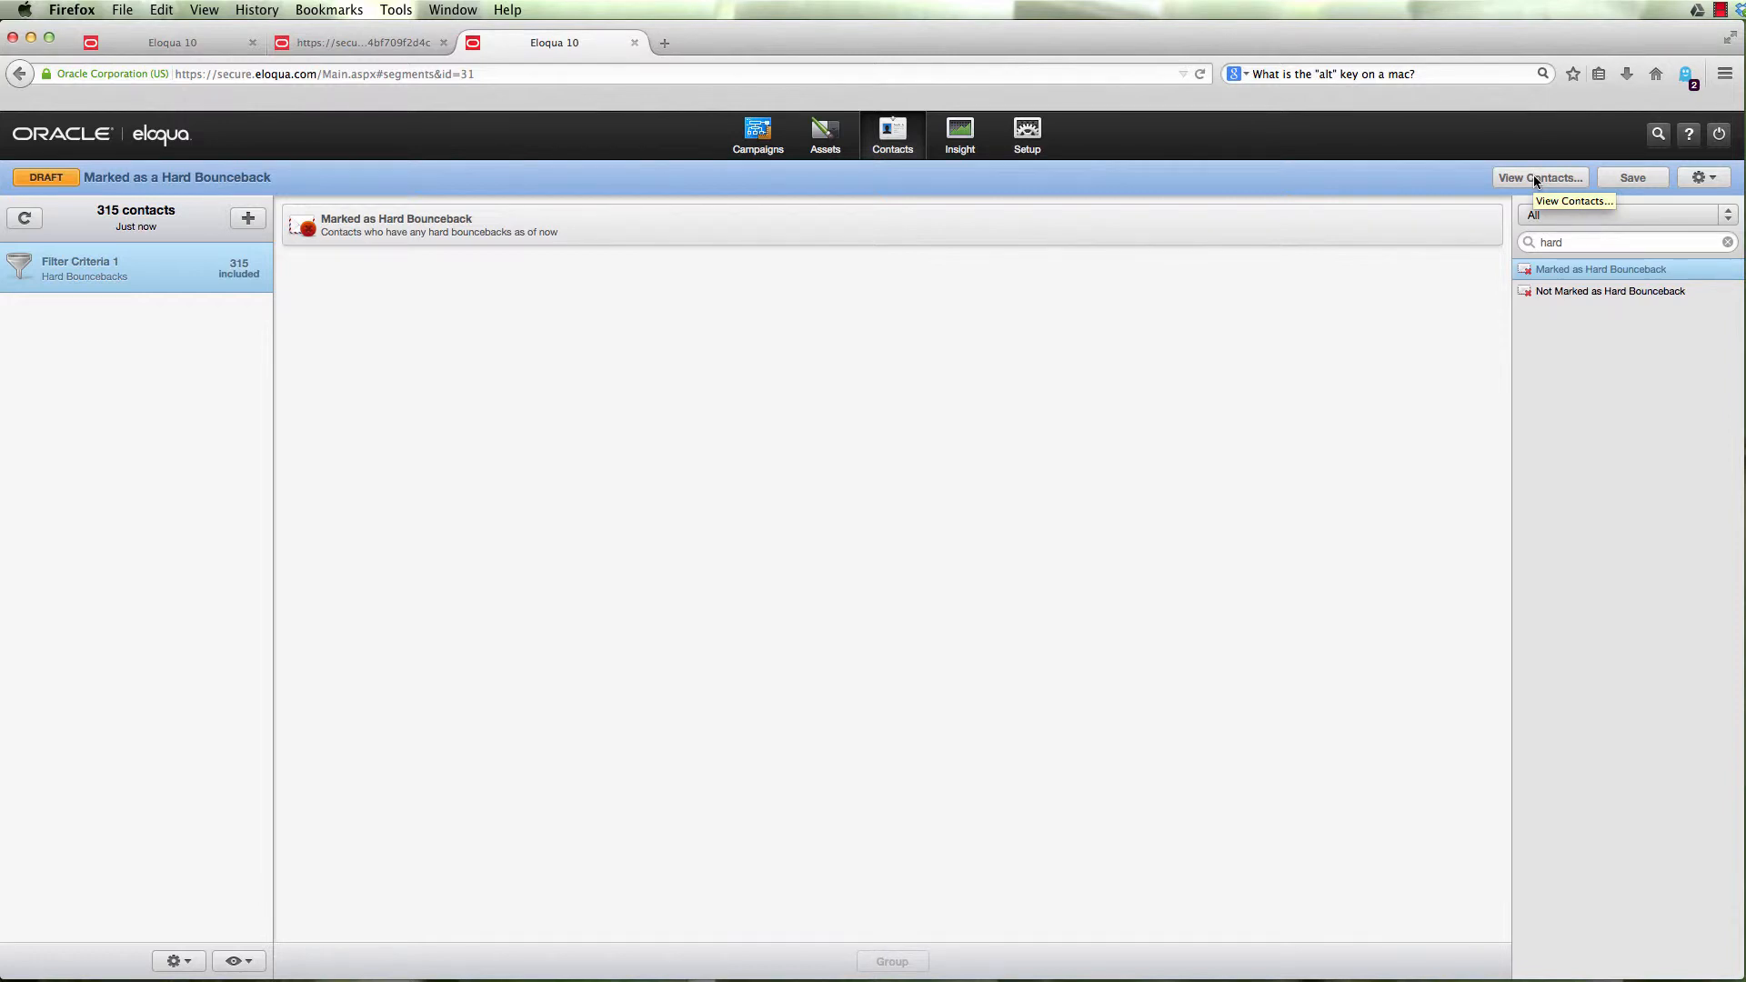
mouse_move(1541, 176)
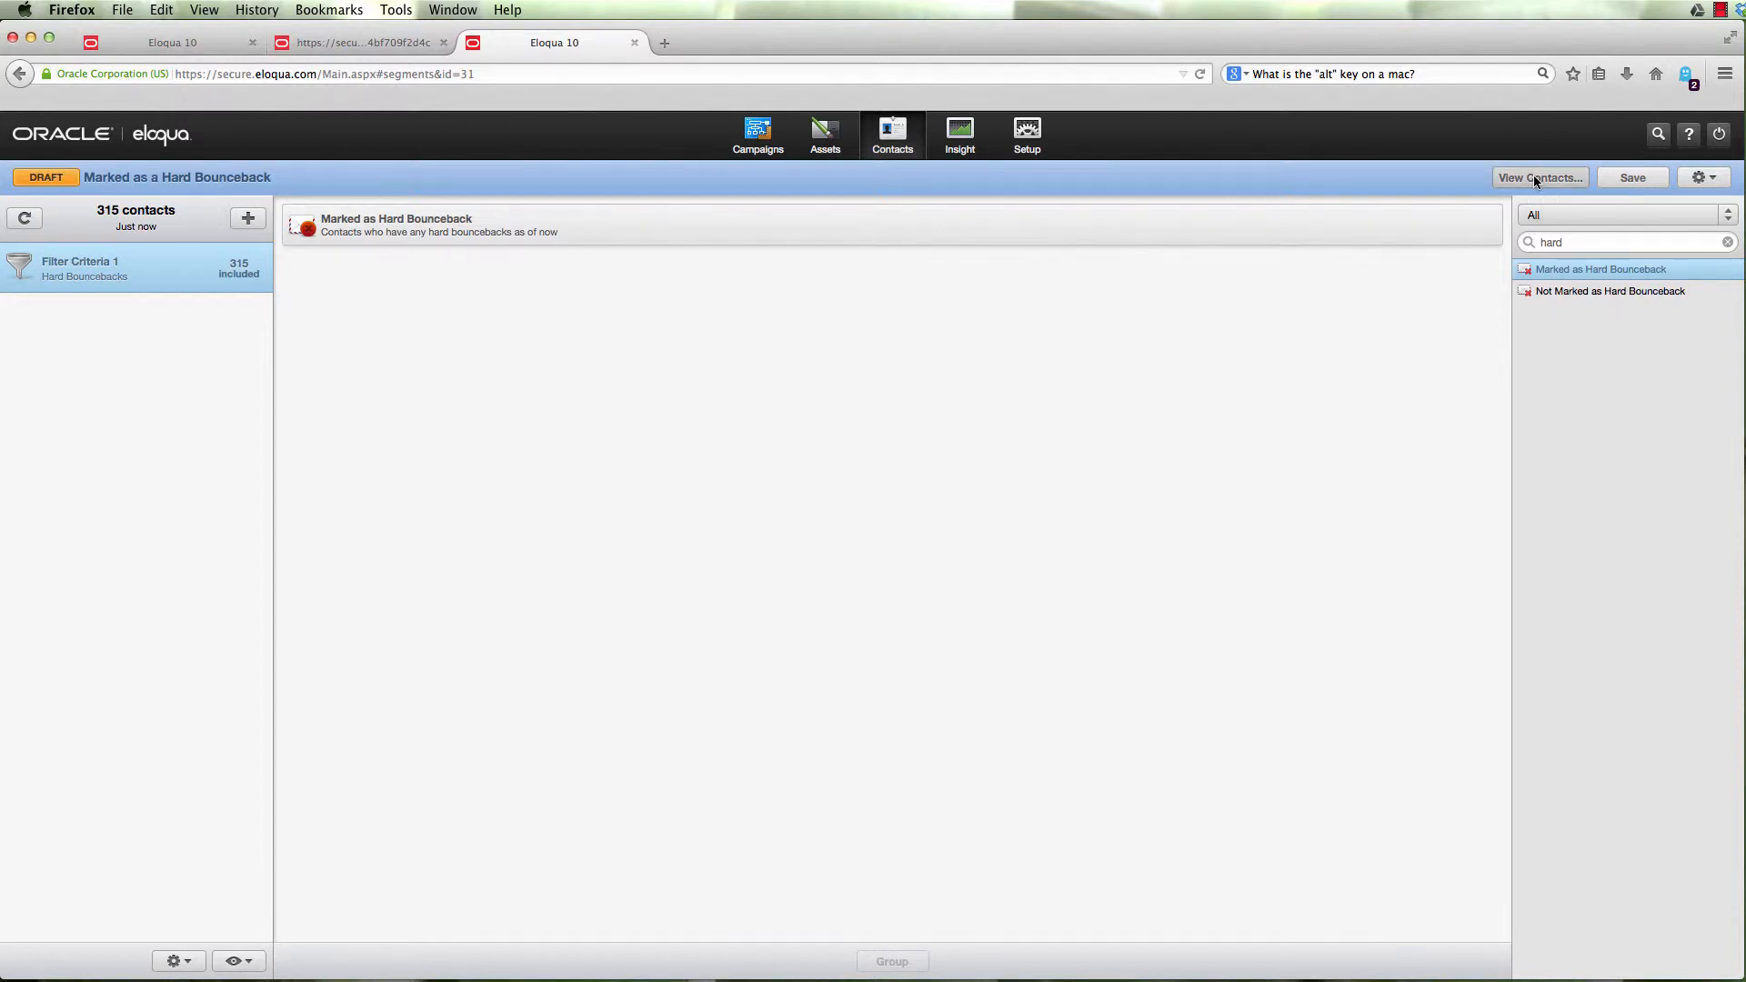
Export the 315 segment members as a Microsoft Excel (.xls) file and close the member list.
left_click(1538, 176)
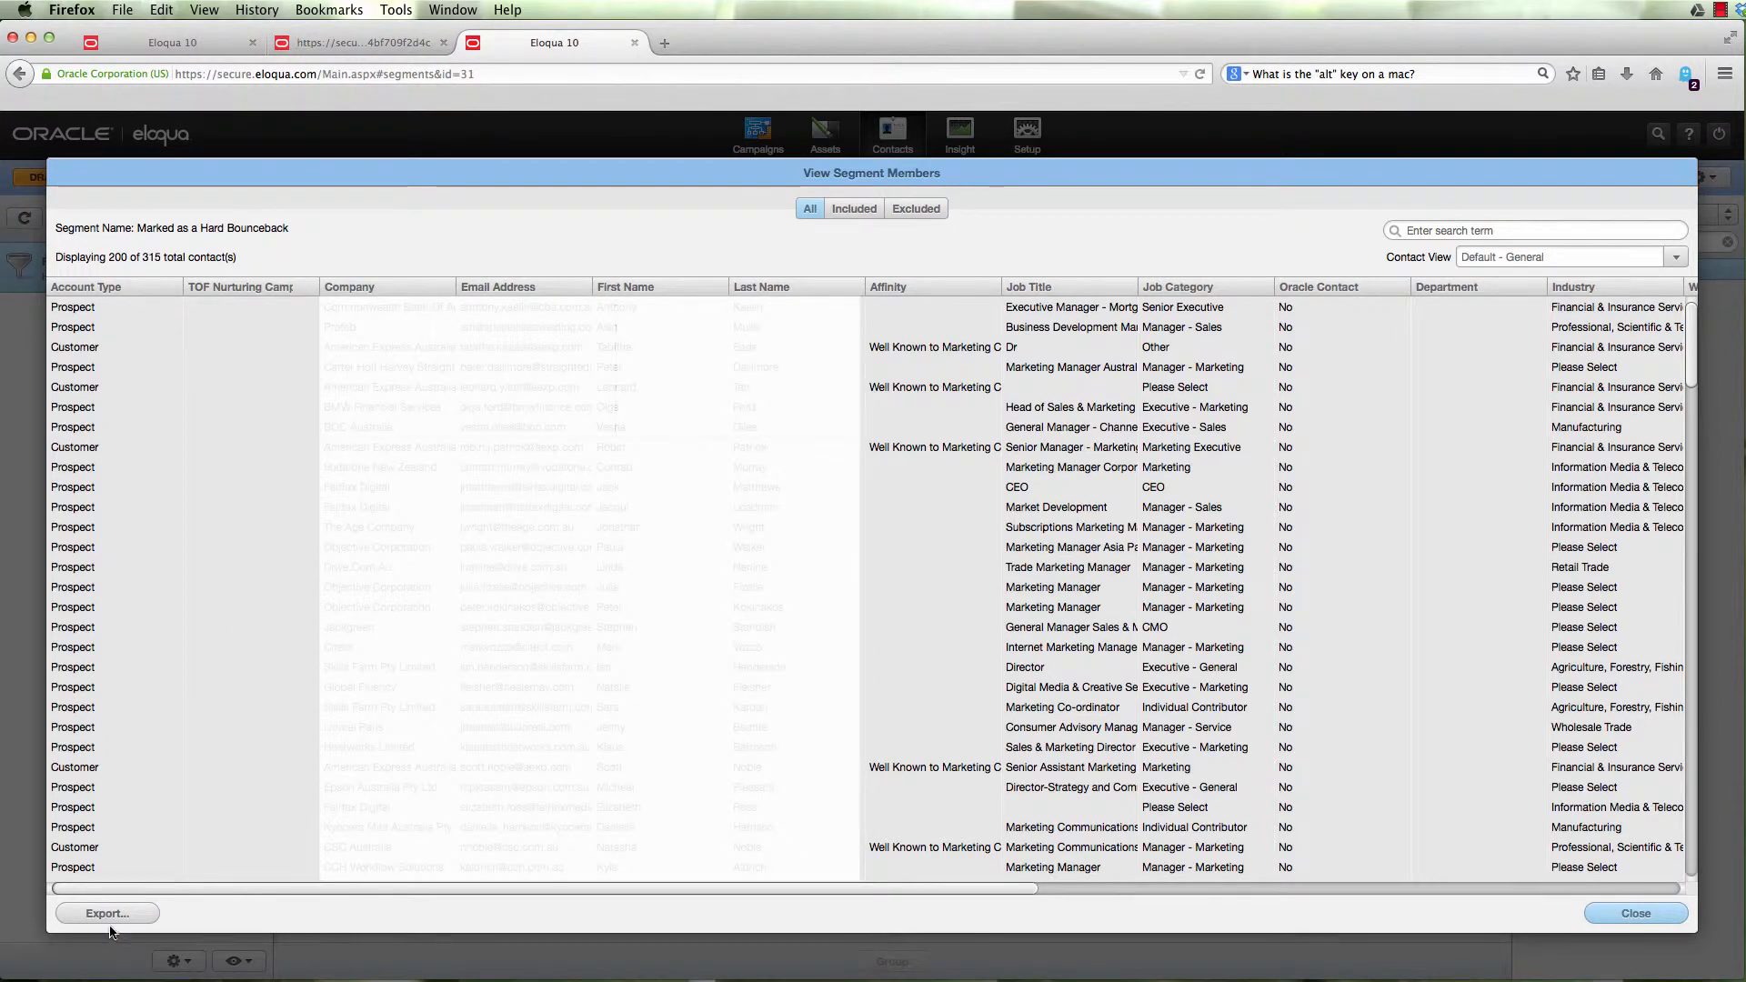
left_click(106, 913)
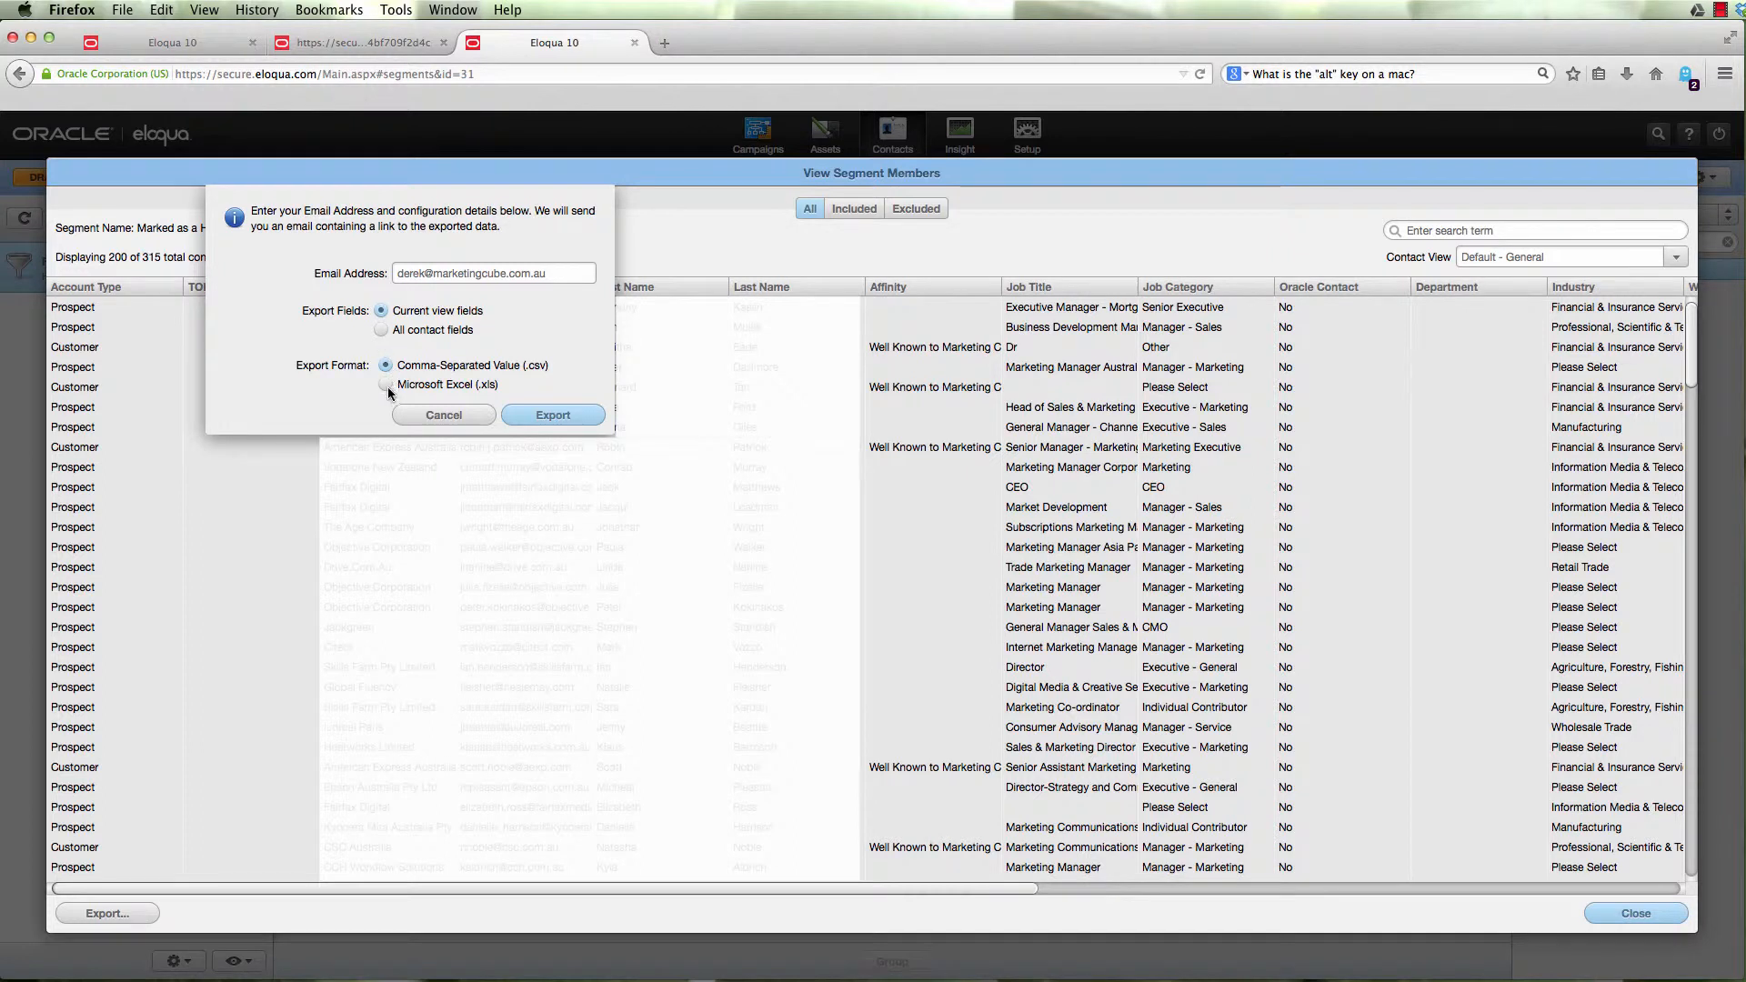
left_click(383, 384)
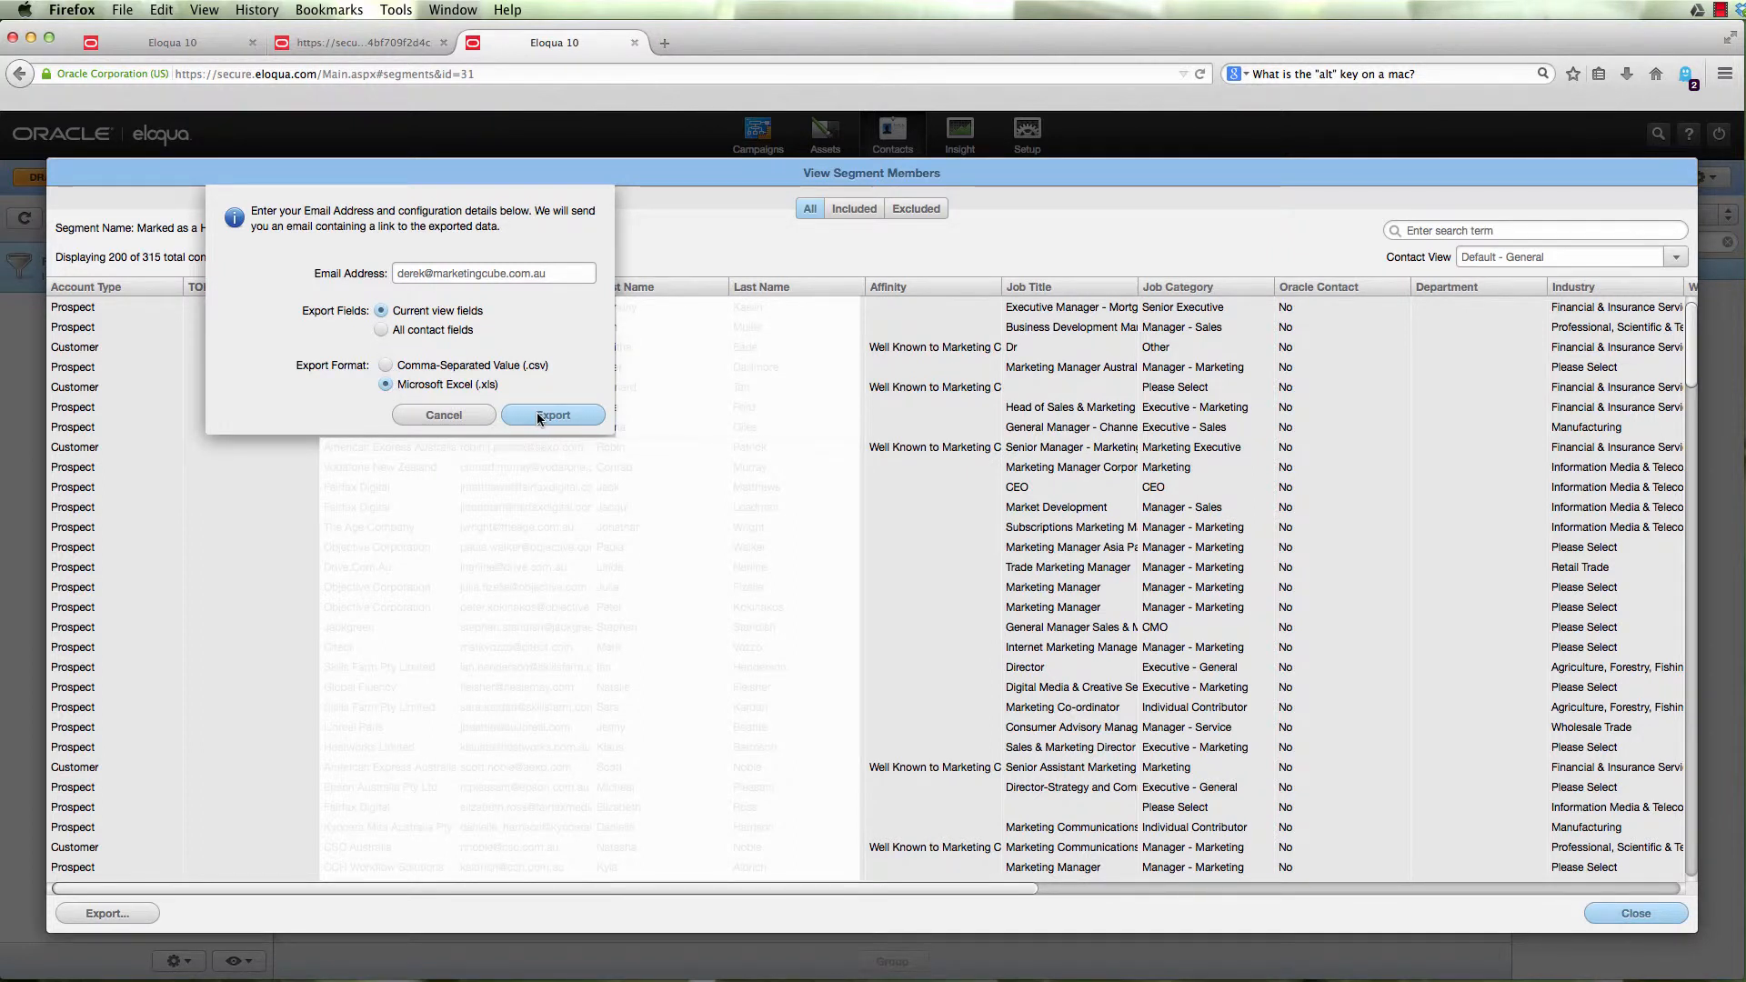
left_click(553, 414)
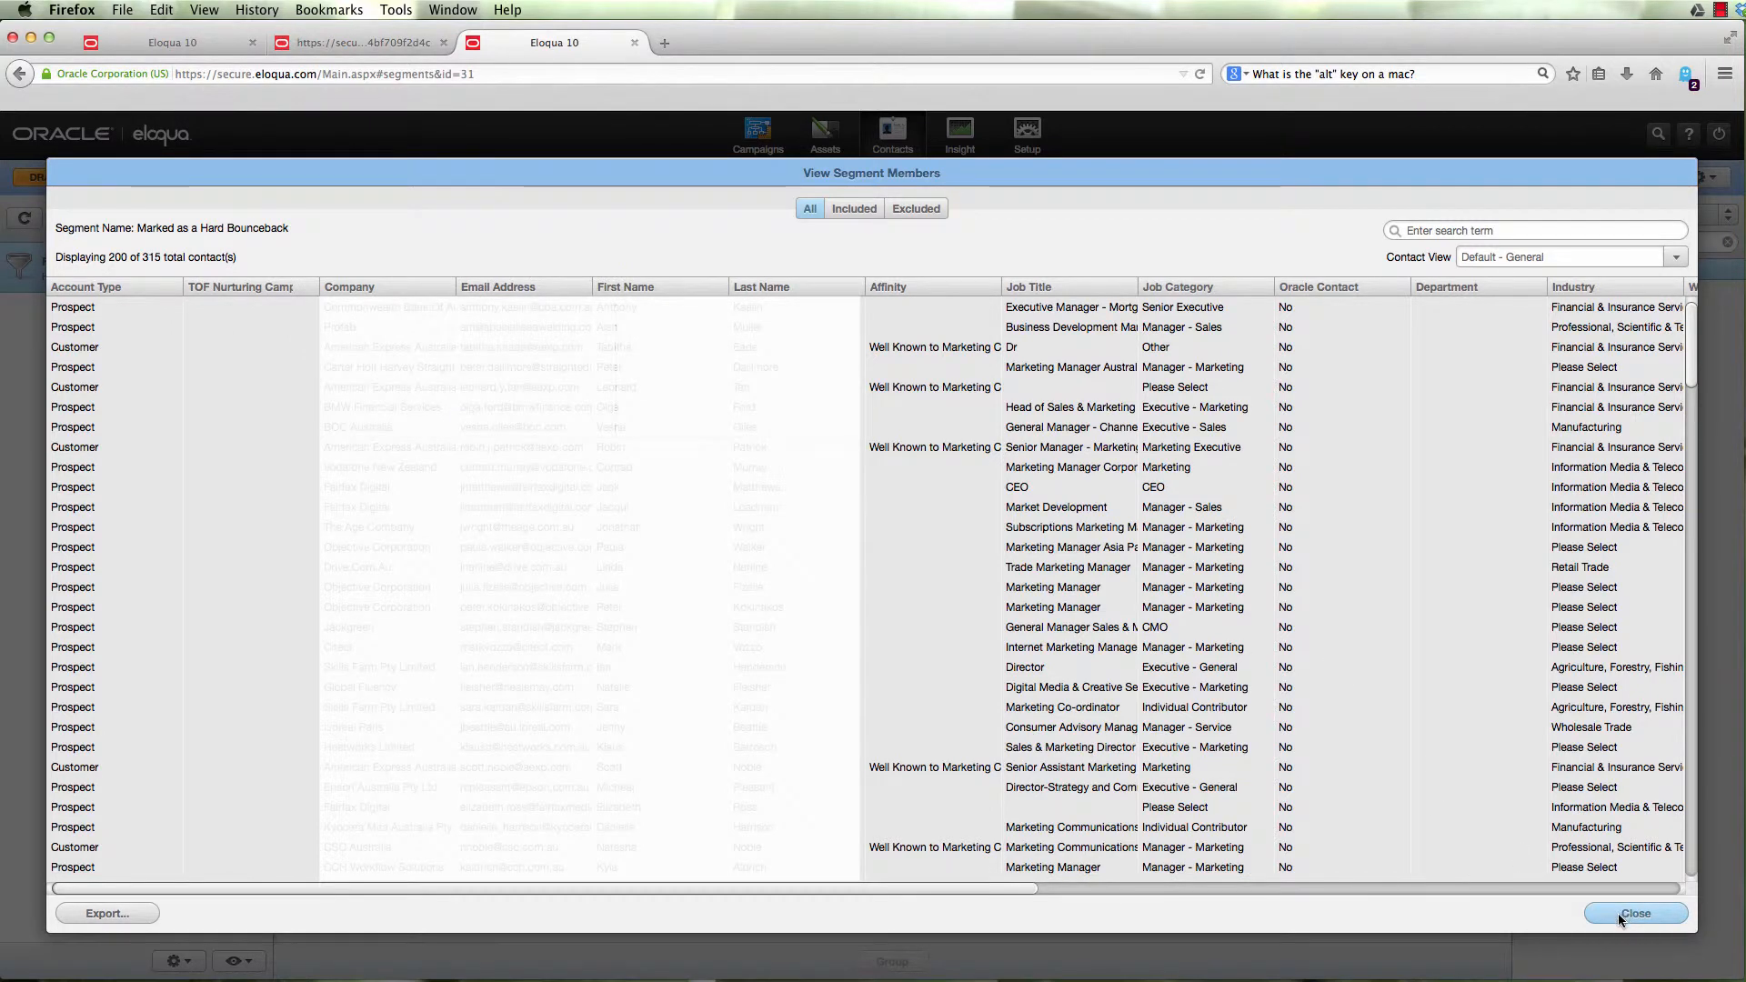
left_click(1633, 913)
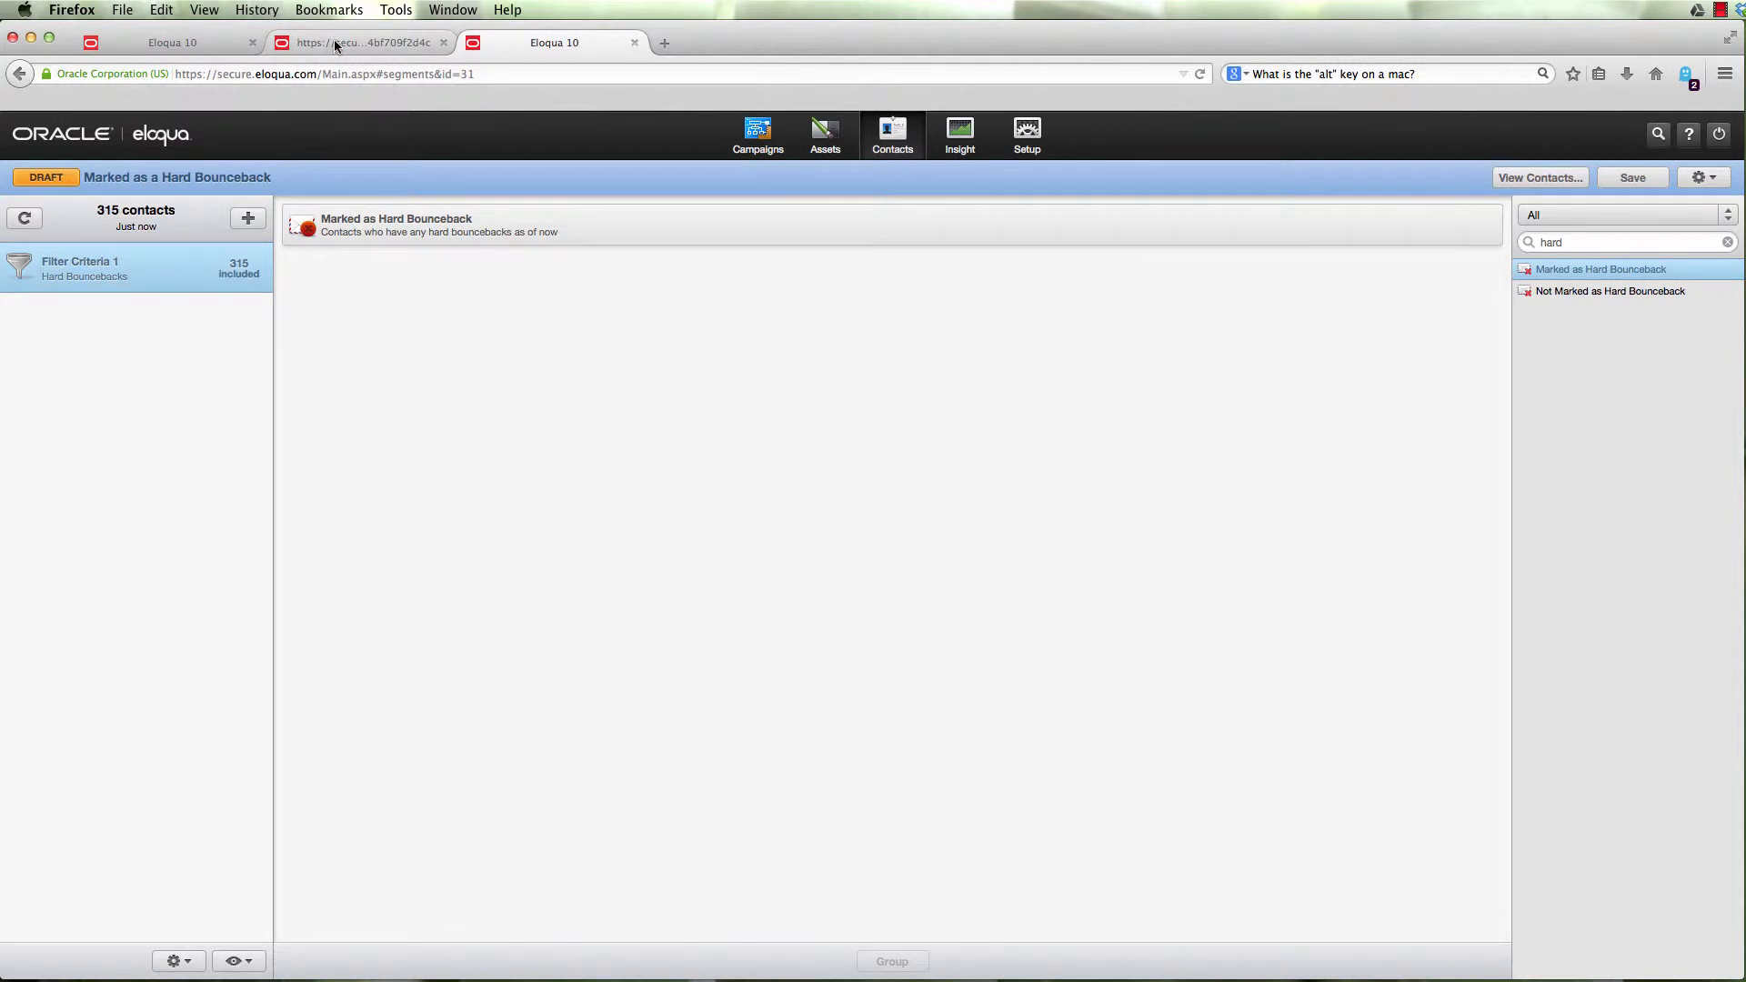
Return to the Customer Central tab showing 3,944 of 50,000 contacts used.
left_click(358, 42)
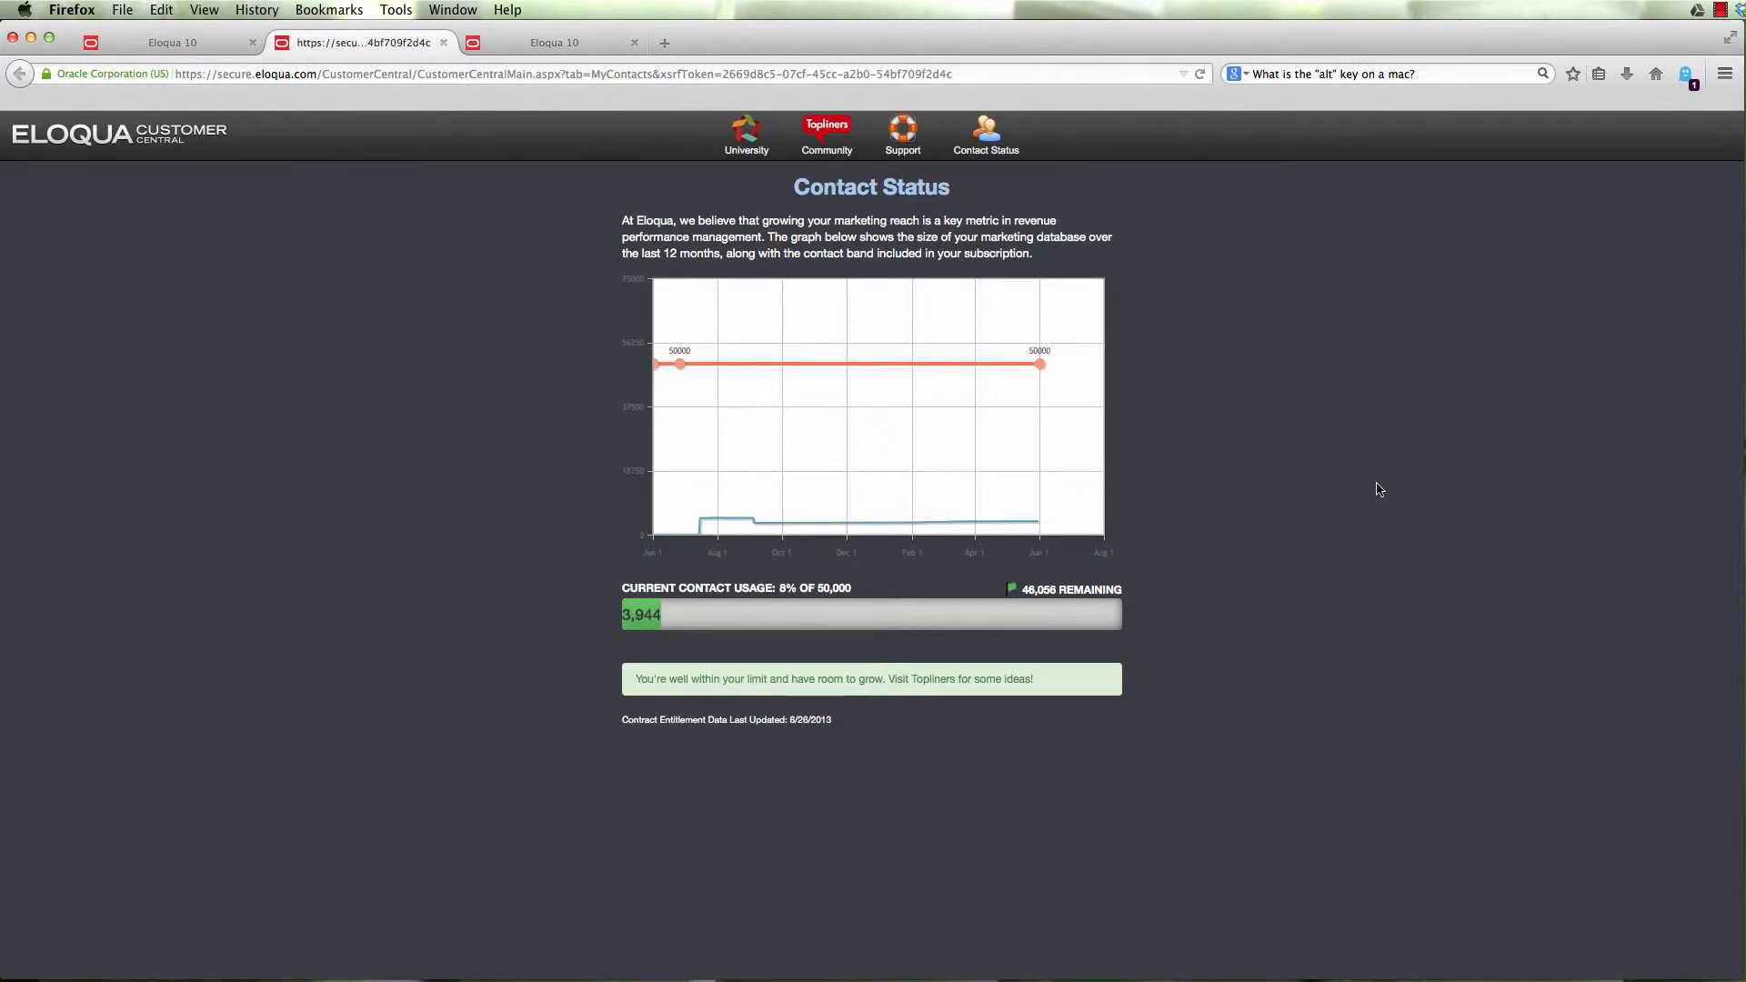
mouse_move(888, 371)
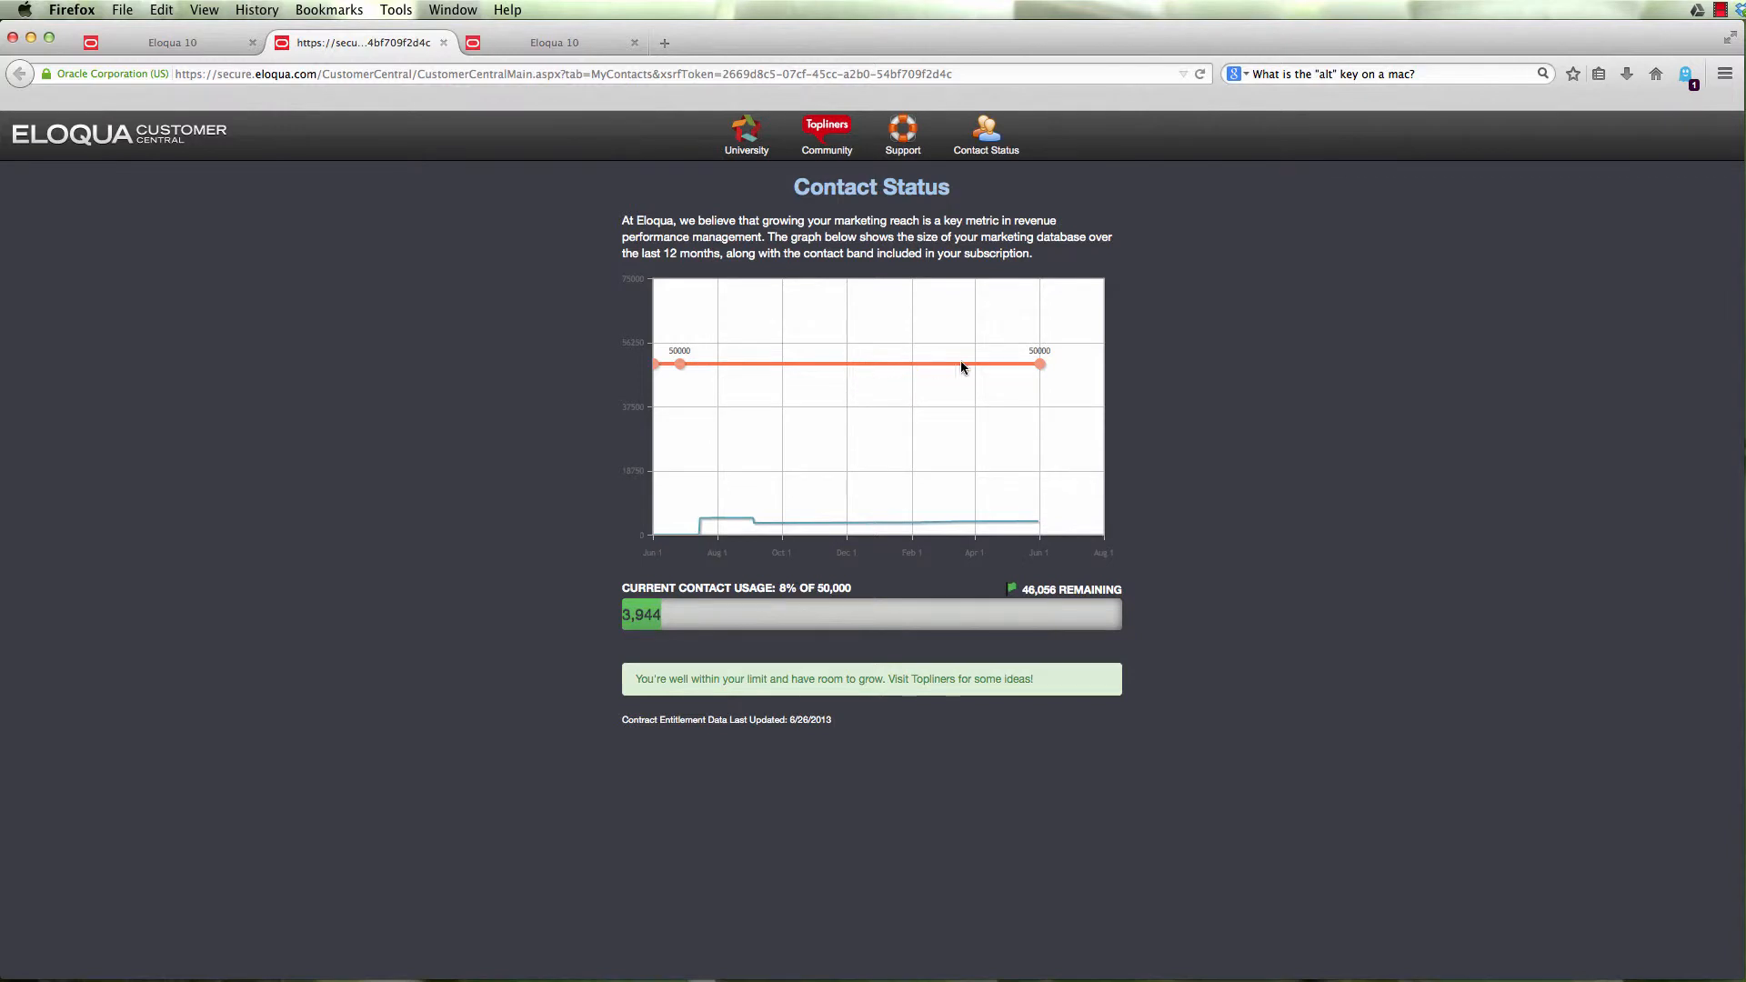
mouse_move(984, 367)
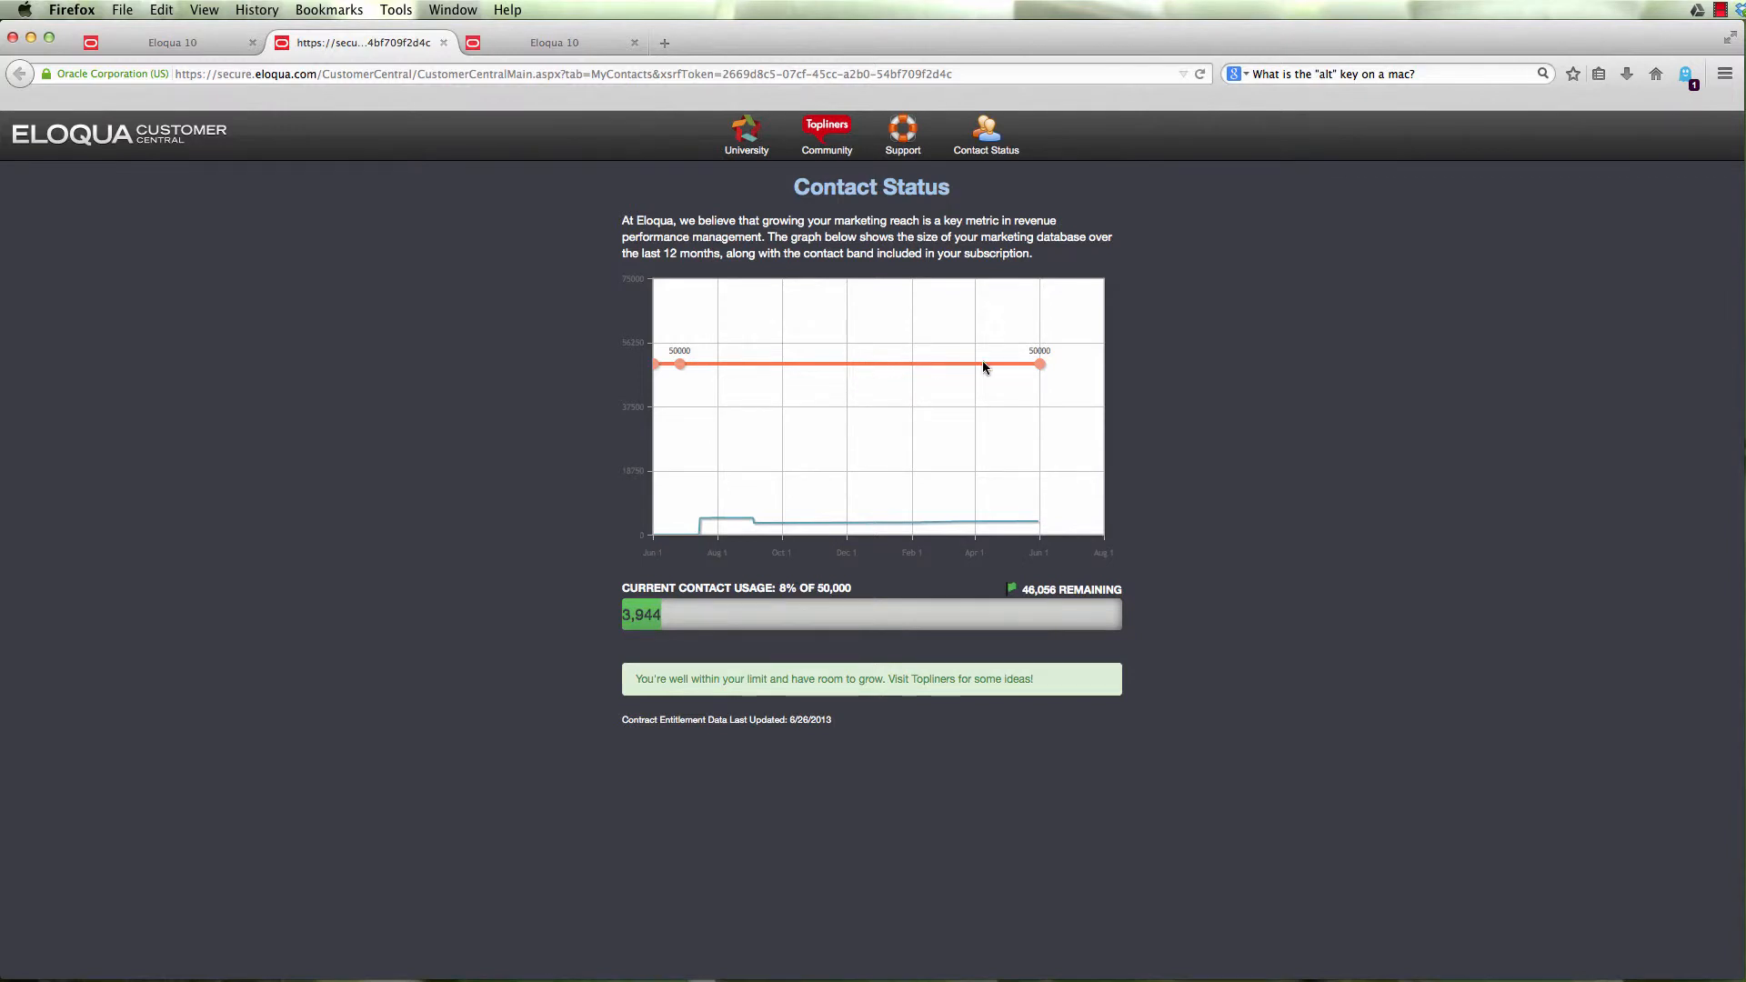
mouse_move(934, 372)
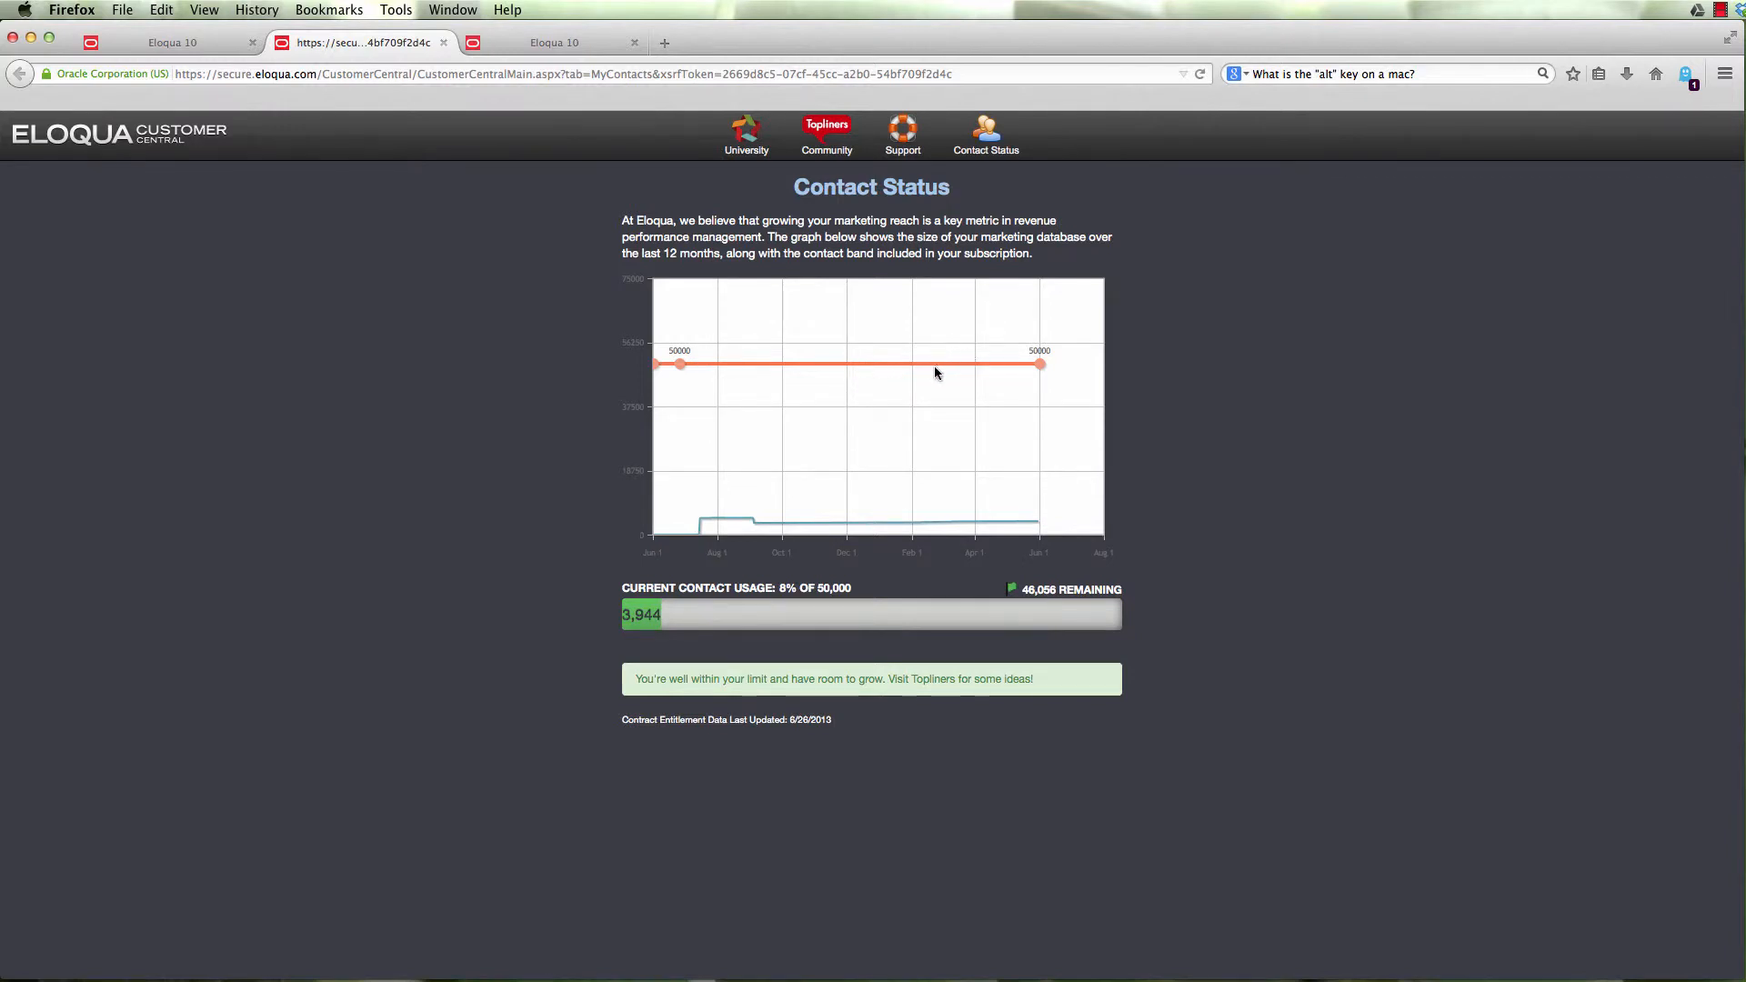
mouse_move(871, 366)
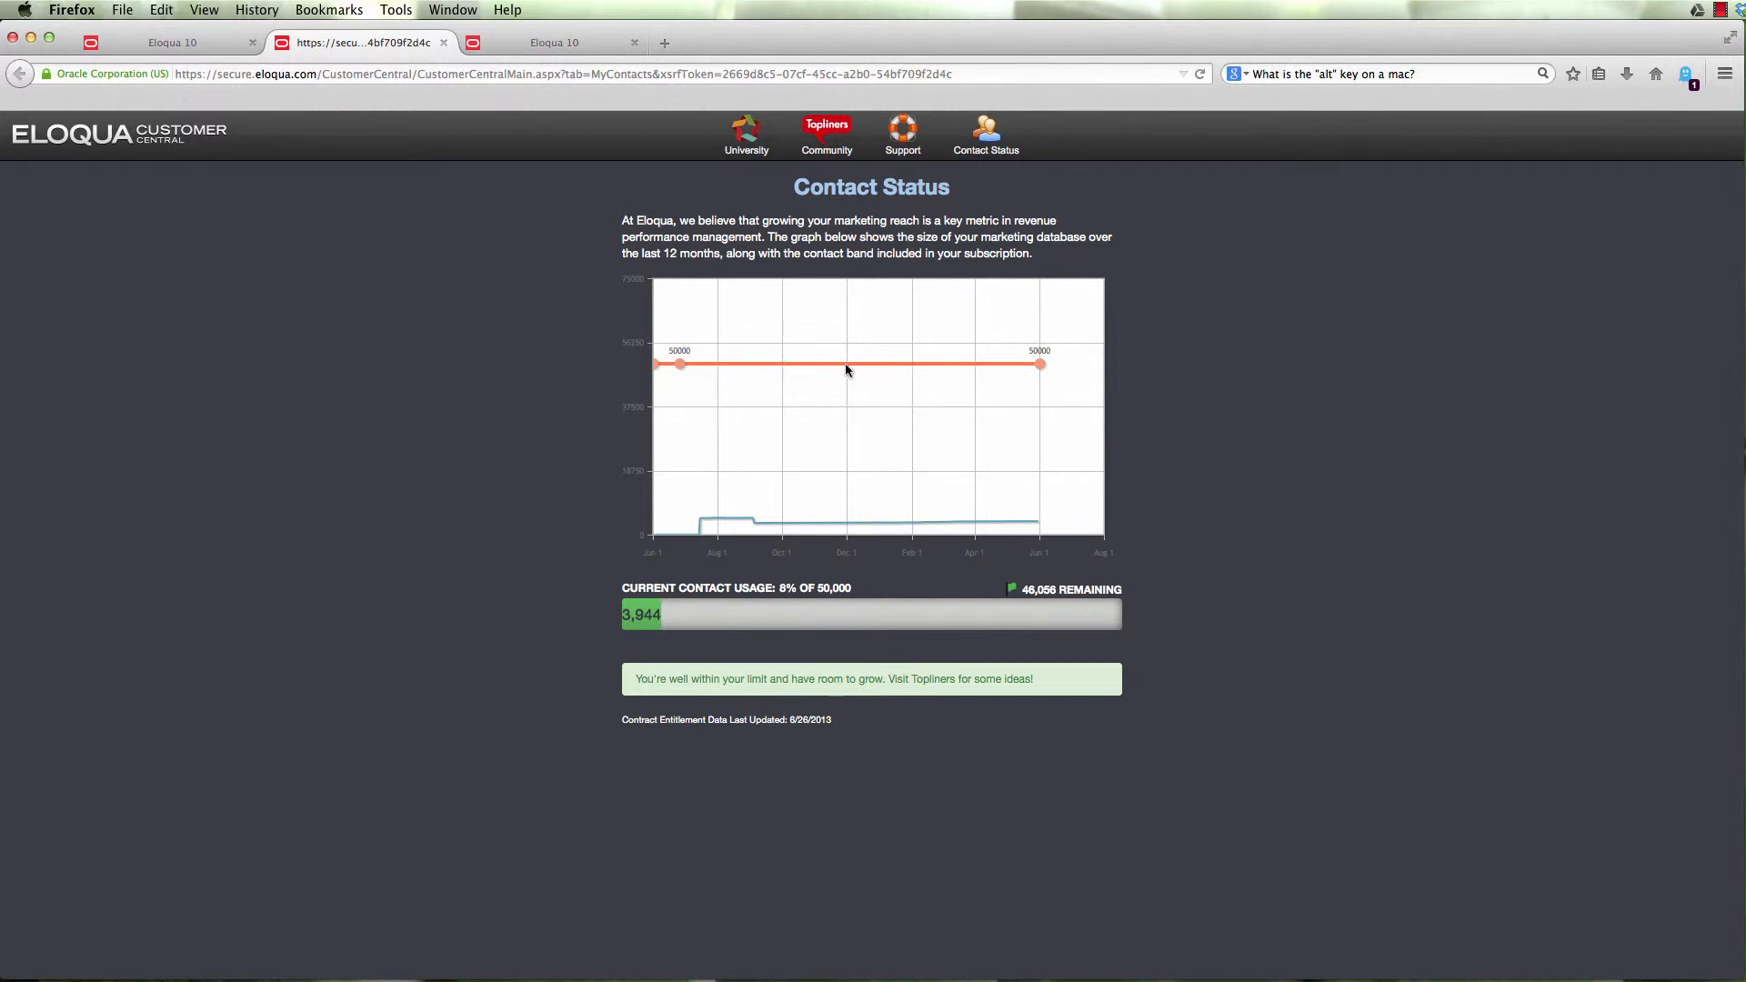
mouse_move(935, 365)
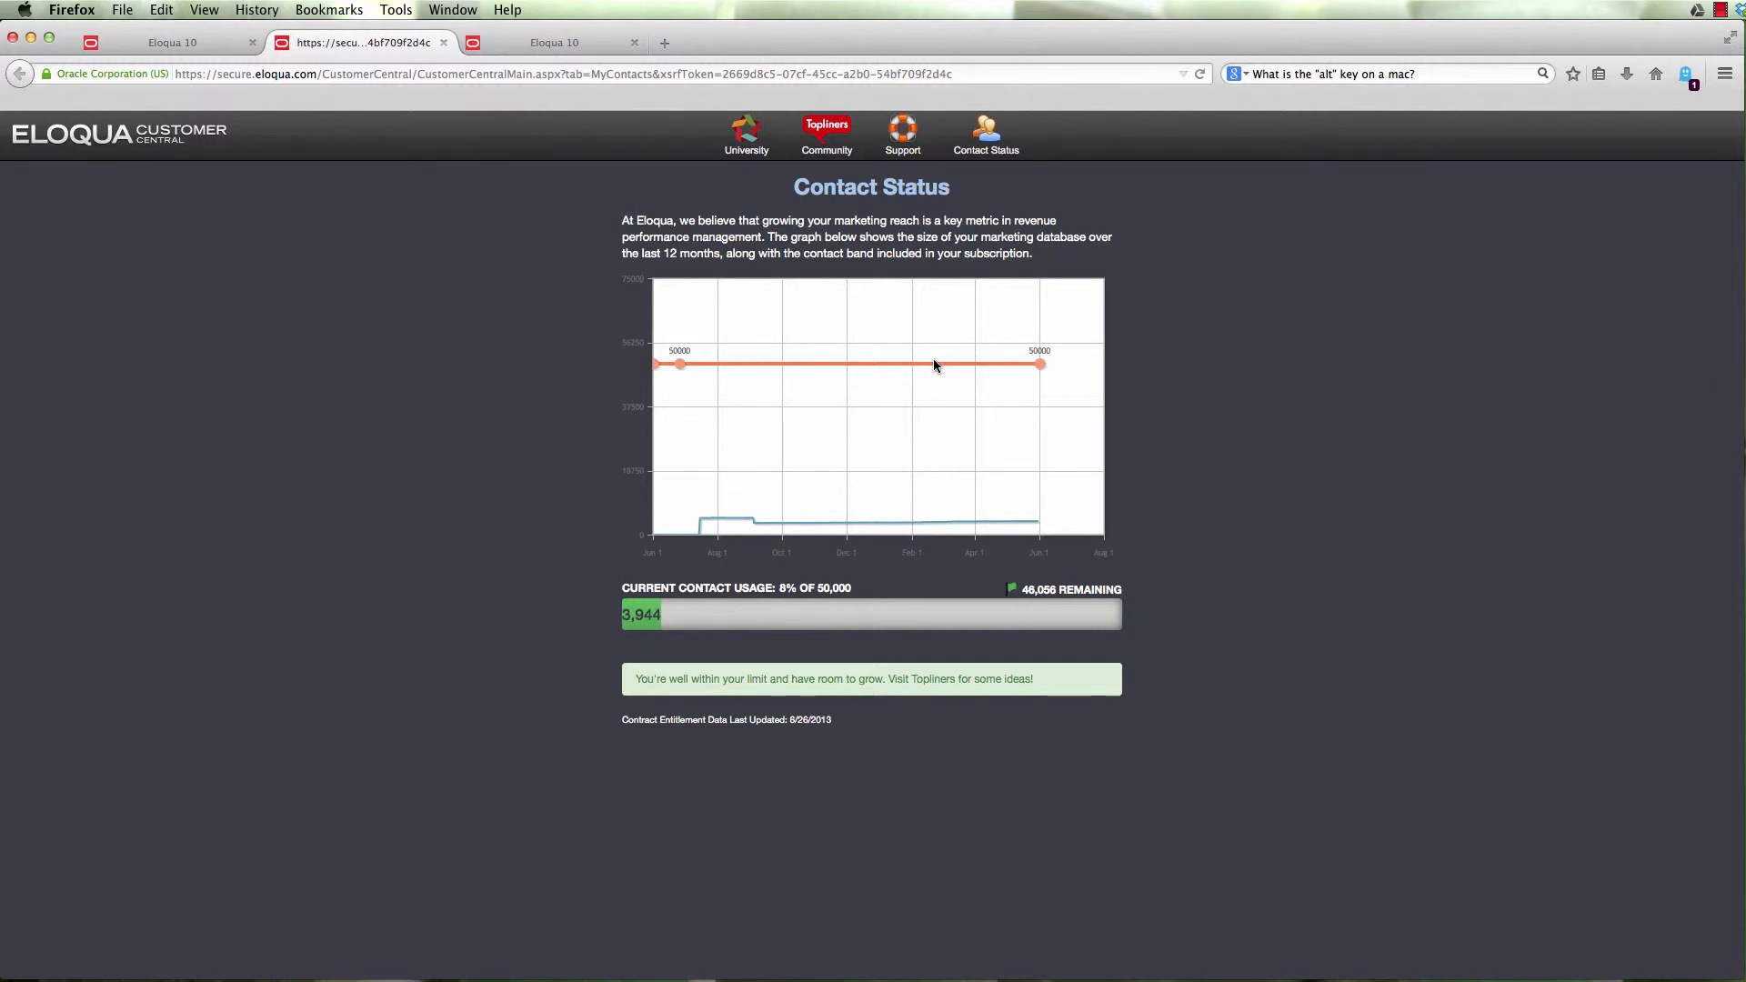
mouse_move(932, 445)
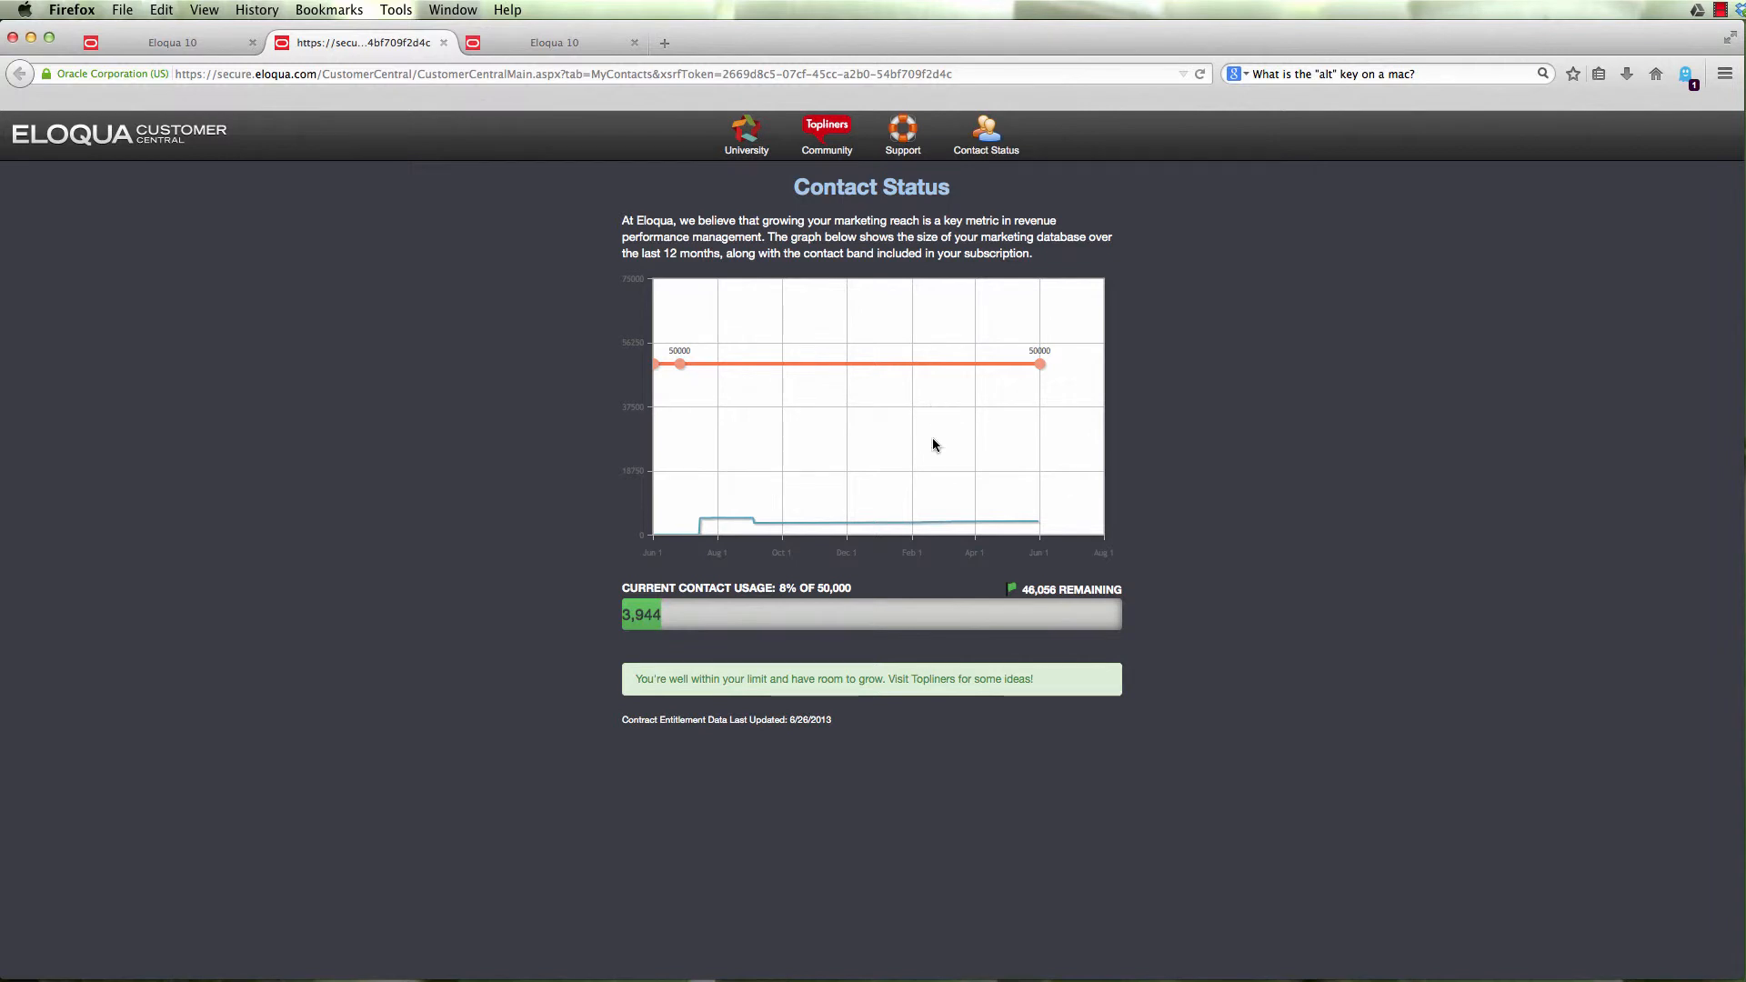
mouse_move(1053, 389)
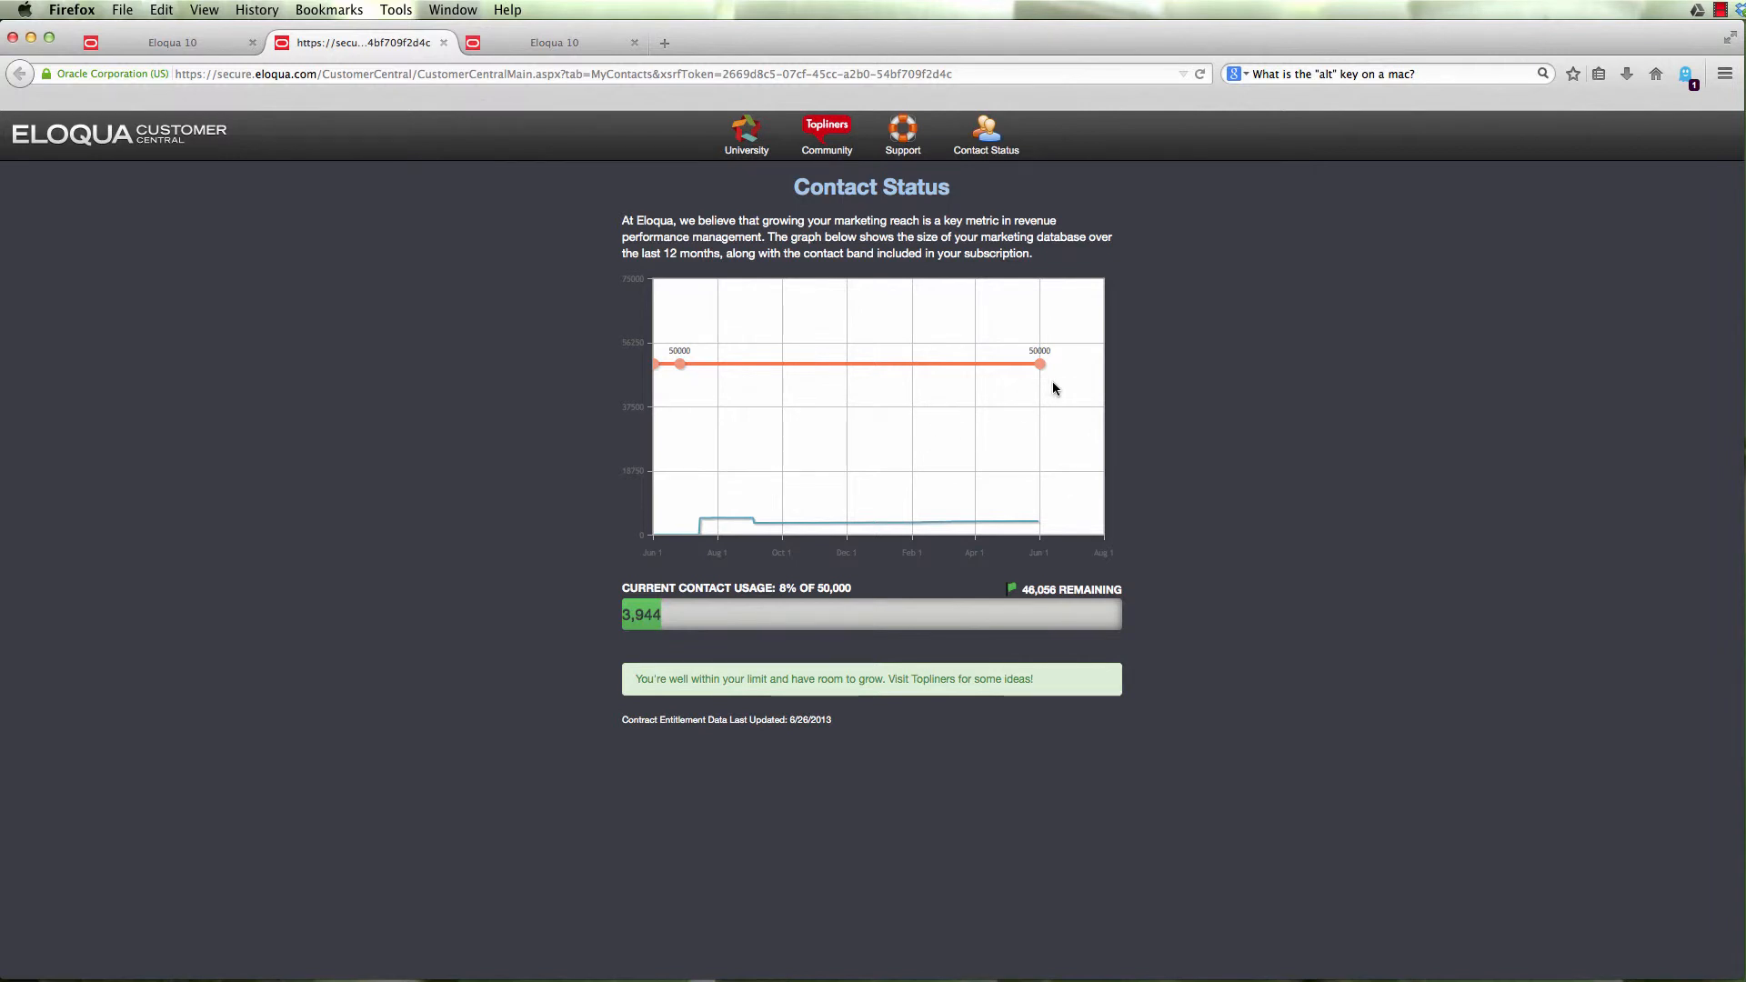
mouse_move(1079, 395)
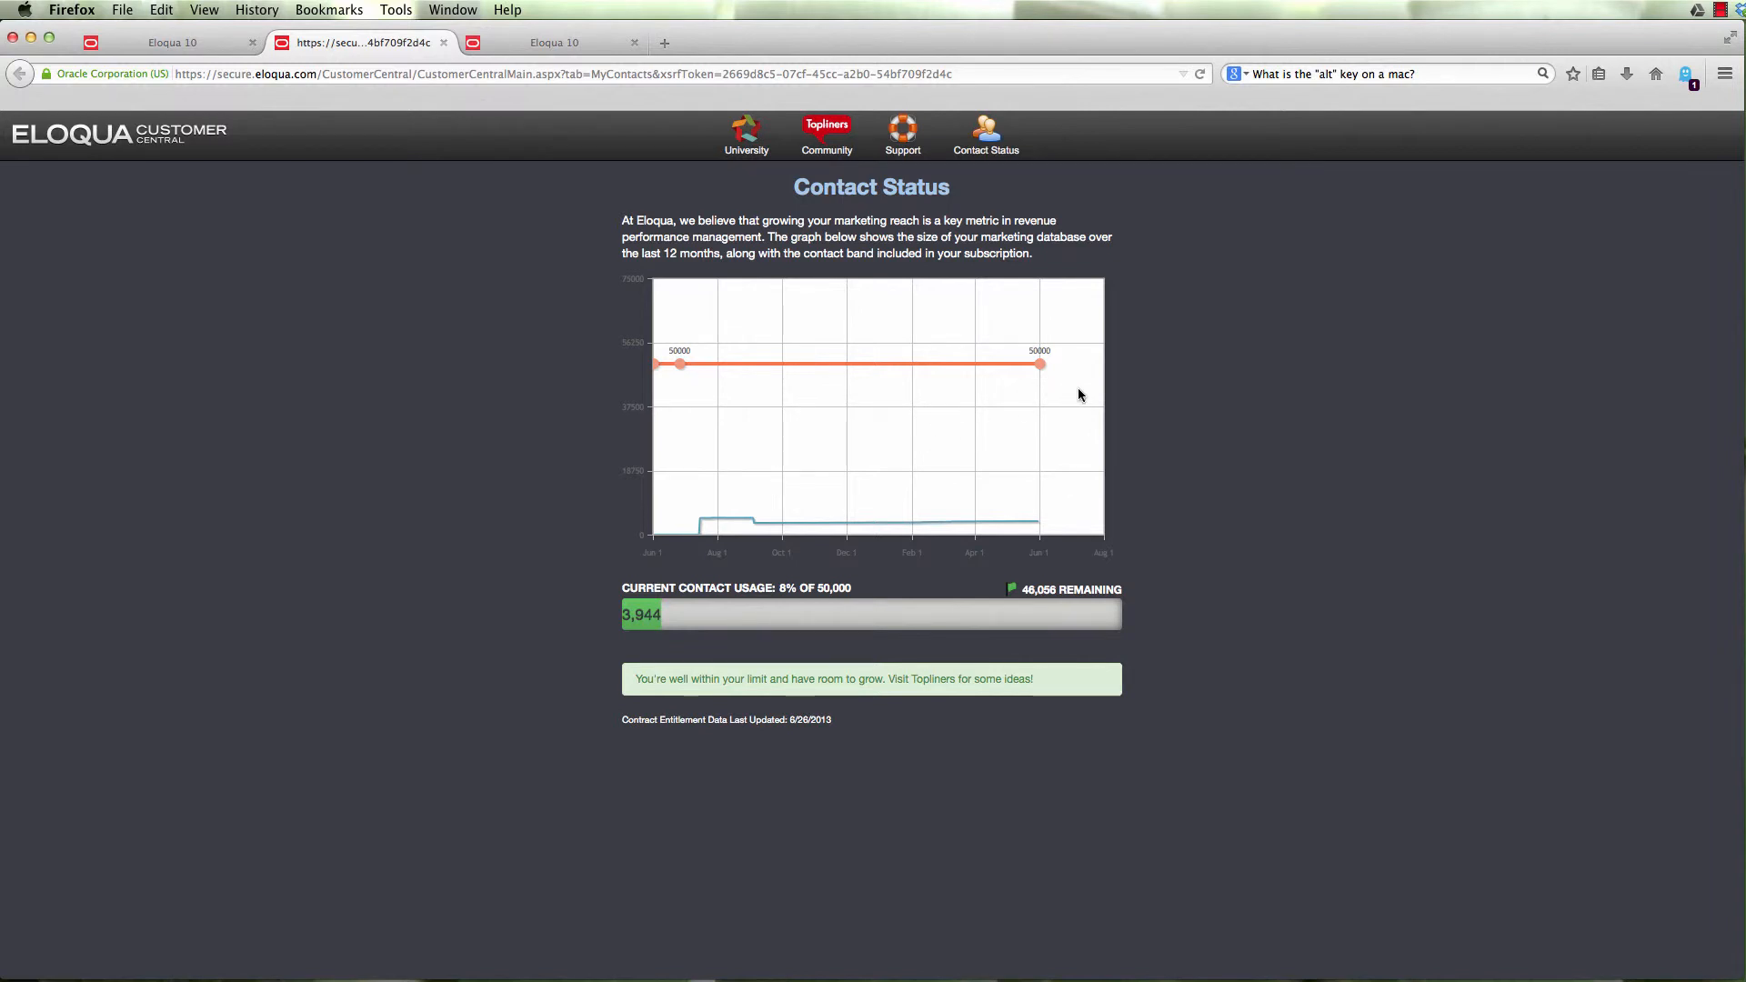